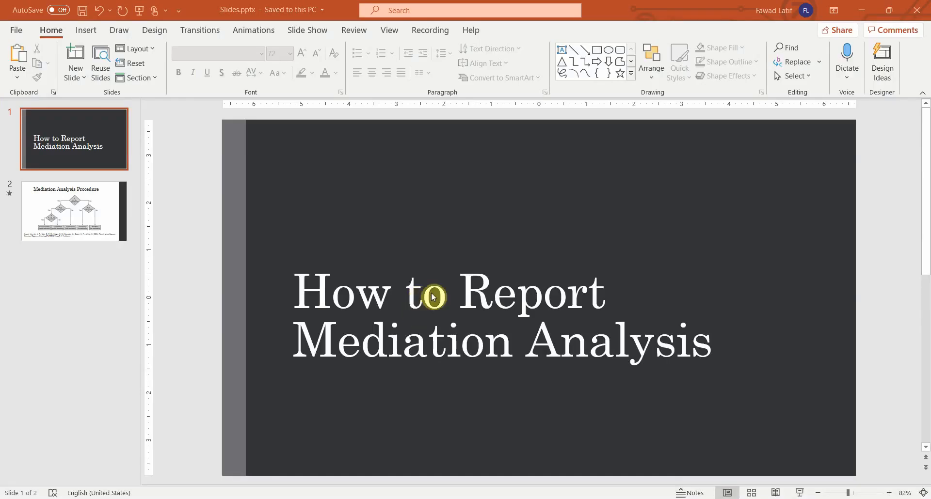
mouse_move(568, 489)
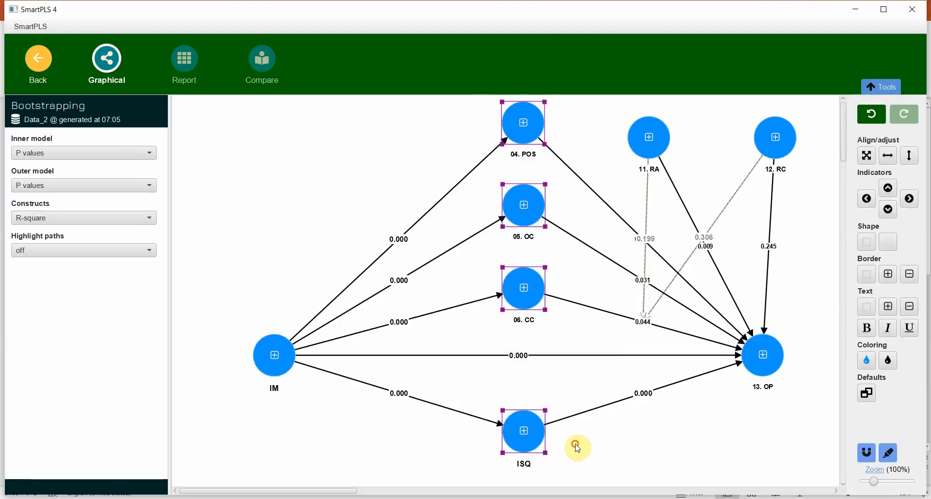
Show p-values on the bootstrapping model's paths from IM through the four mediators to OP.
click(761, 355)
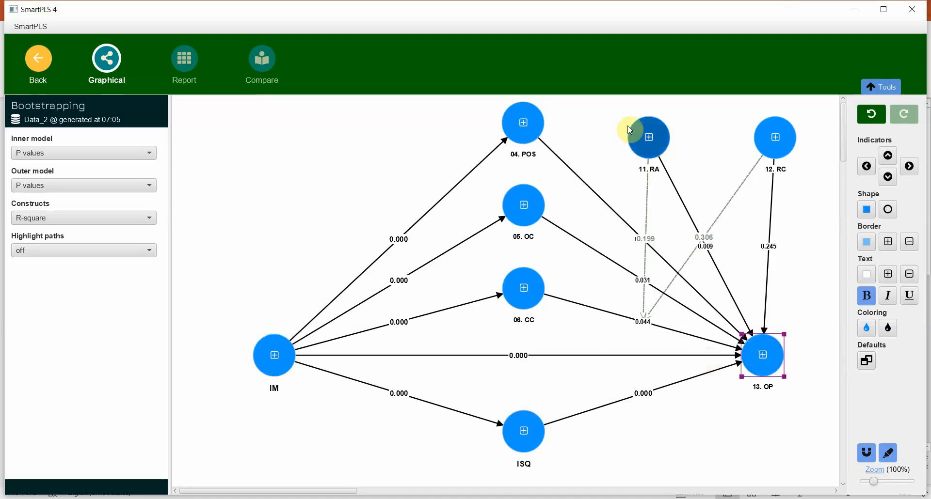
click(616, 117)
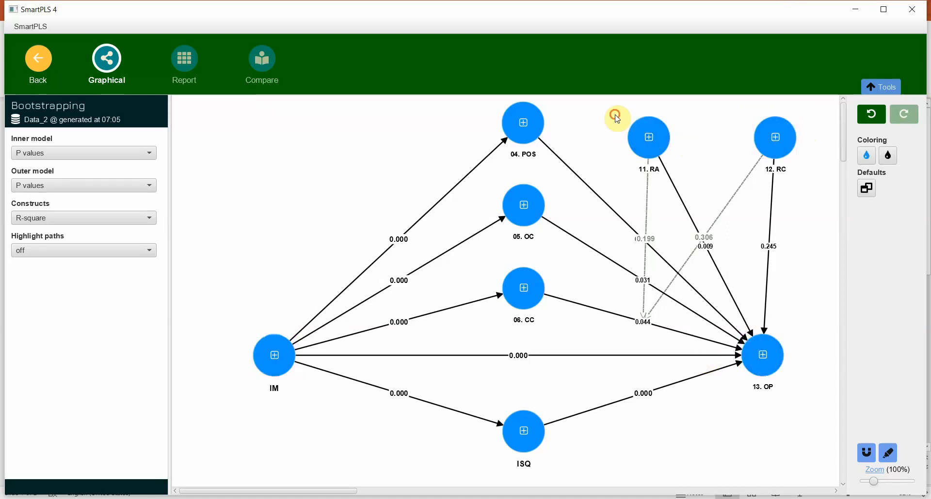
click(523, 288)
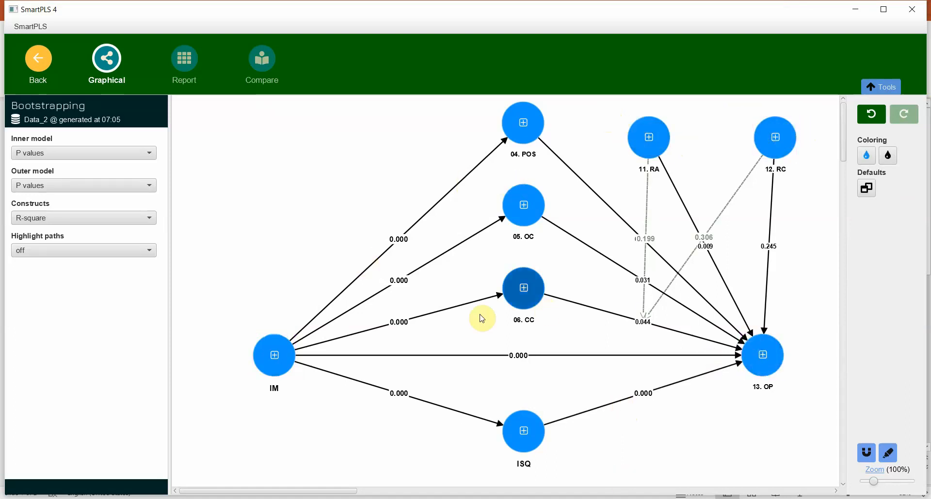
mouse_move(542, 272)
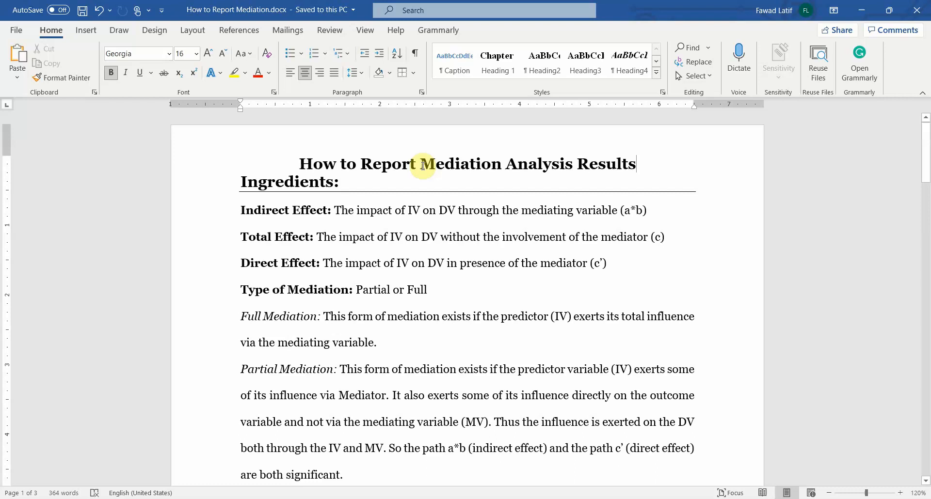
mouse_move(254, 170)
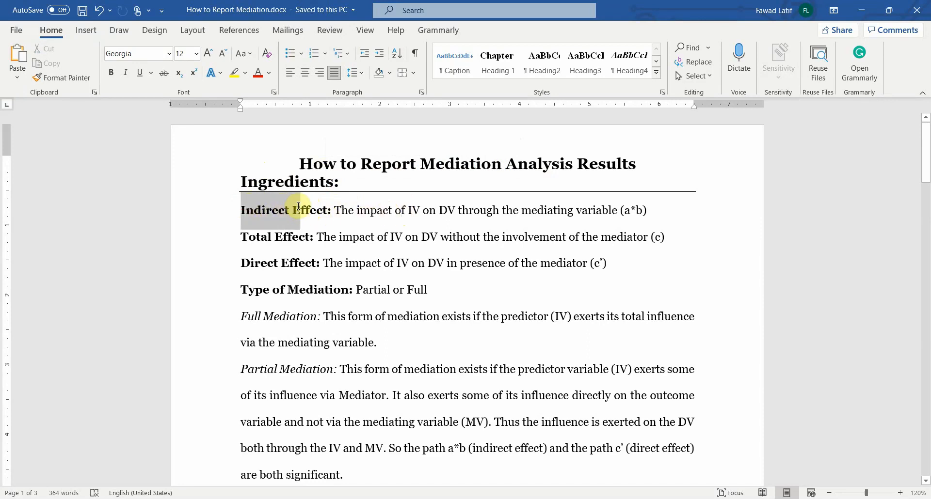
double_click(364, 211)
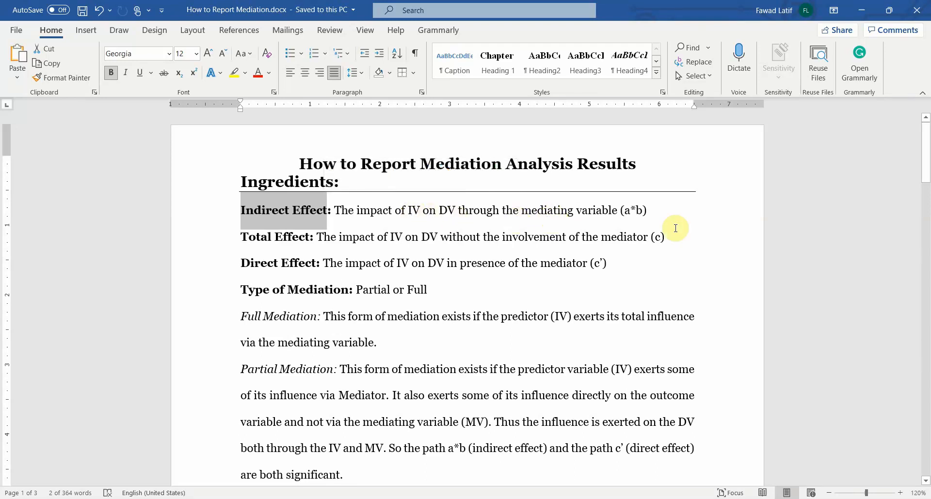
mouse_move(353, 254)
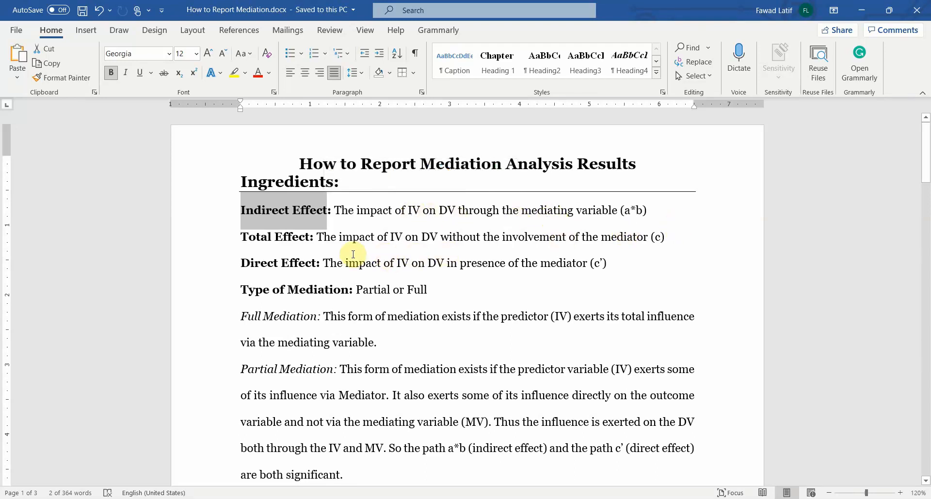
mouse_move(349, 243)
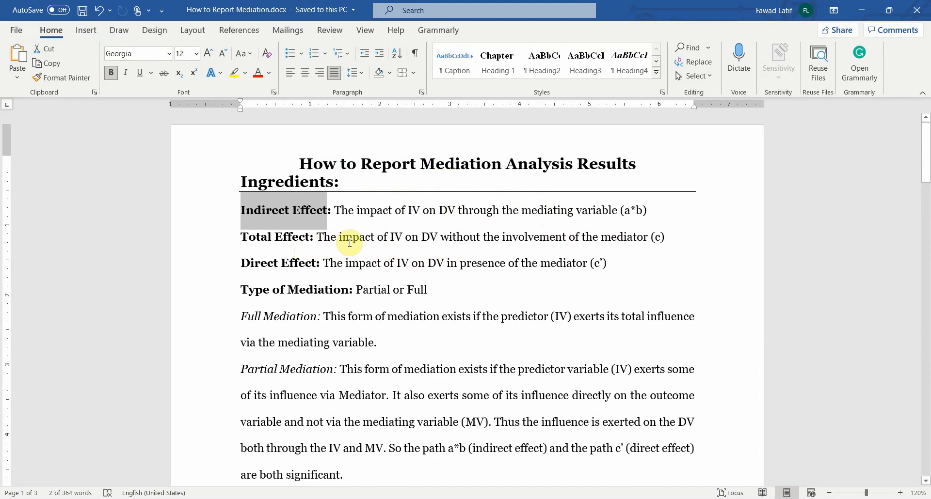
mouse_move(336, 280)
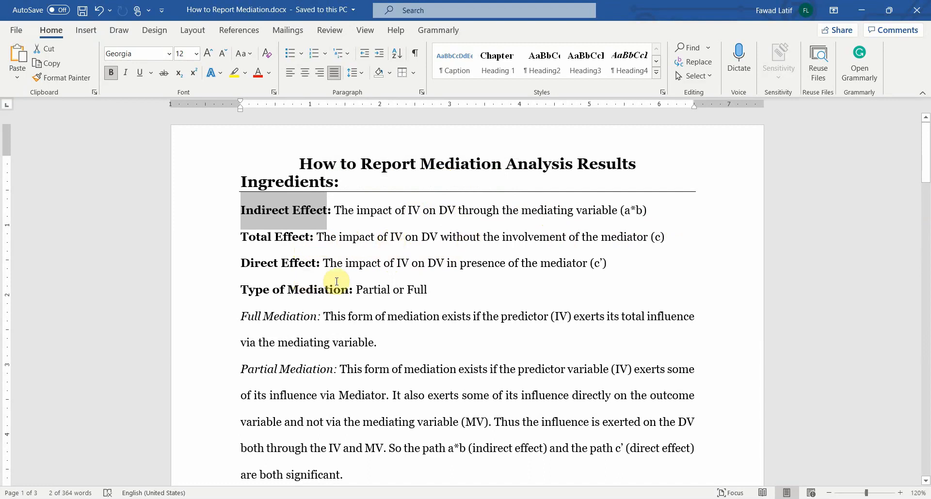
mouse_move(229, 274)
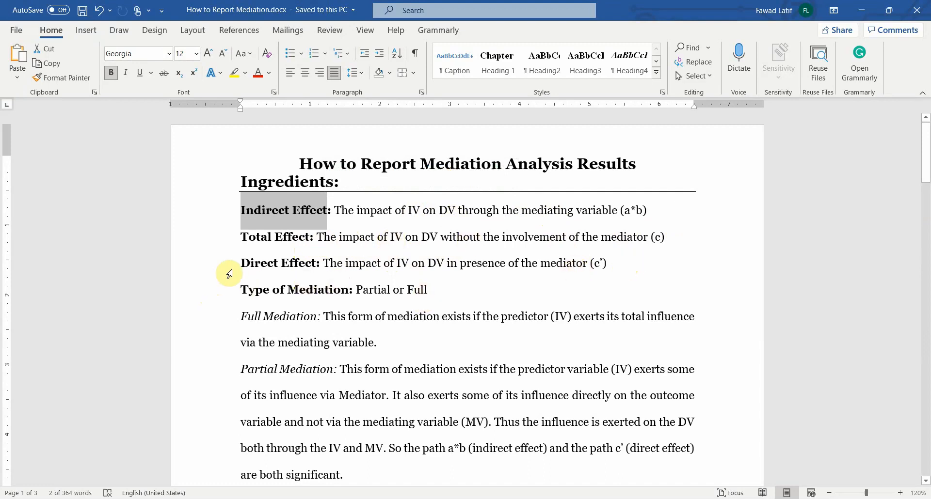
mouse_move(375, 246)
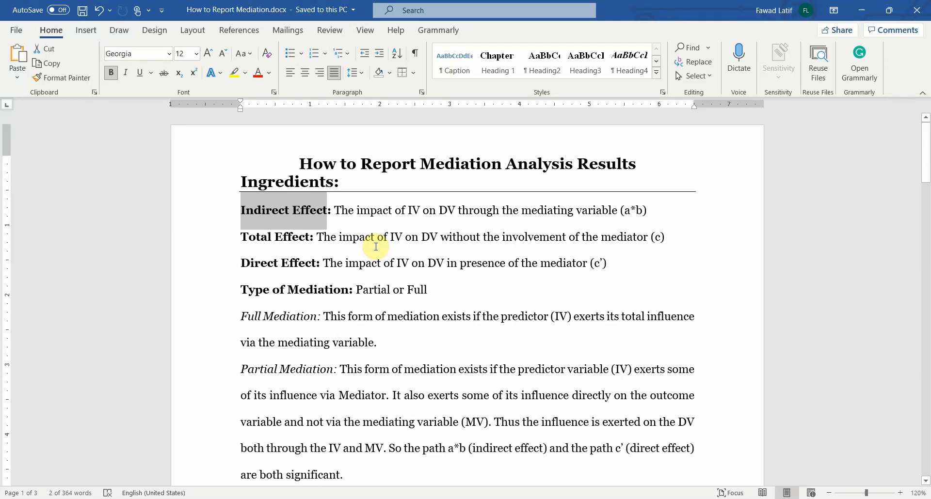
mouse_move(263, 278)
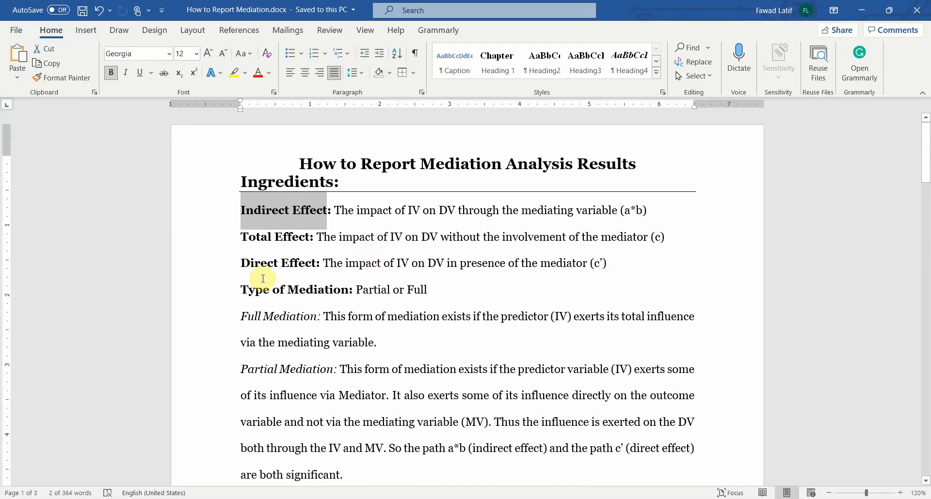
mouse_move(477, 269)
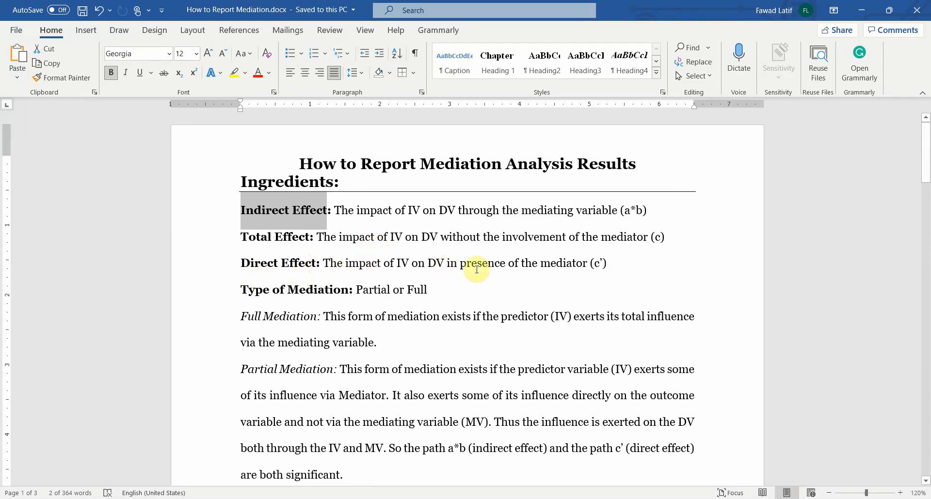
mouse_move(364, 296)
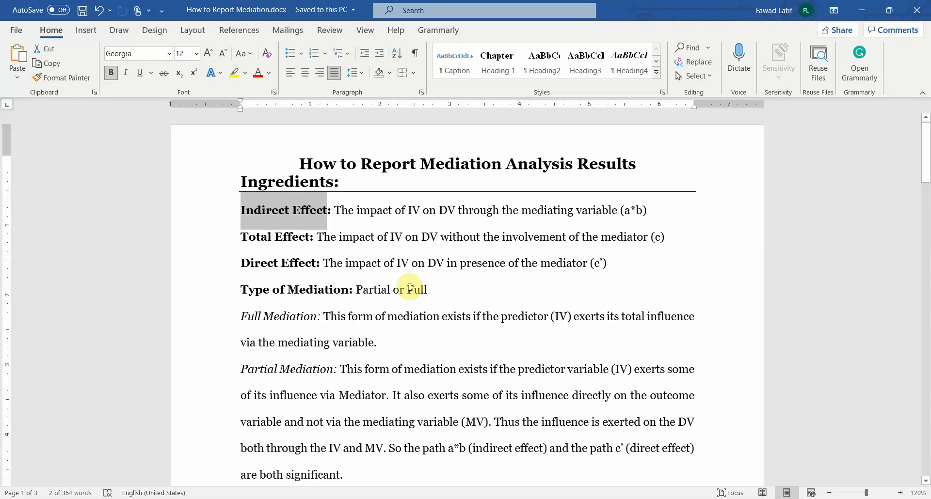
mouse_move(261, 342)
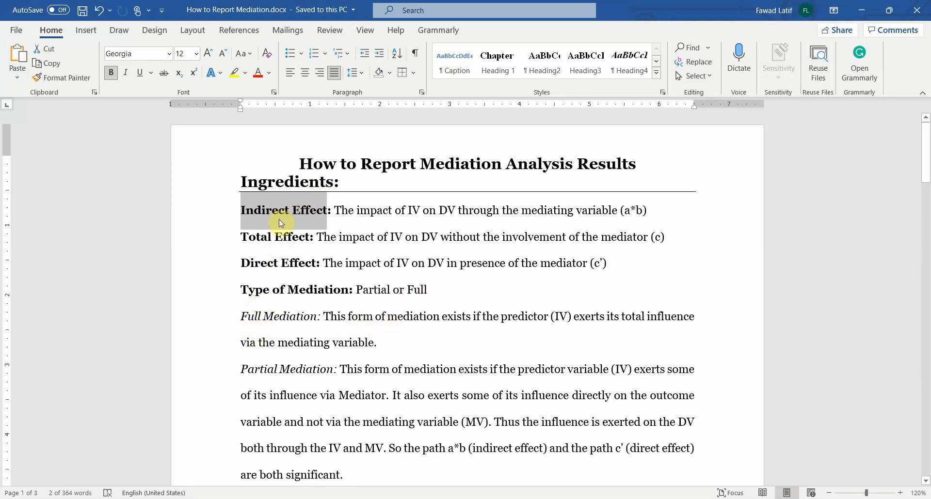
mouse_move(239, 376)
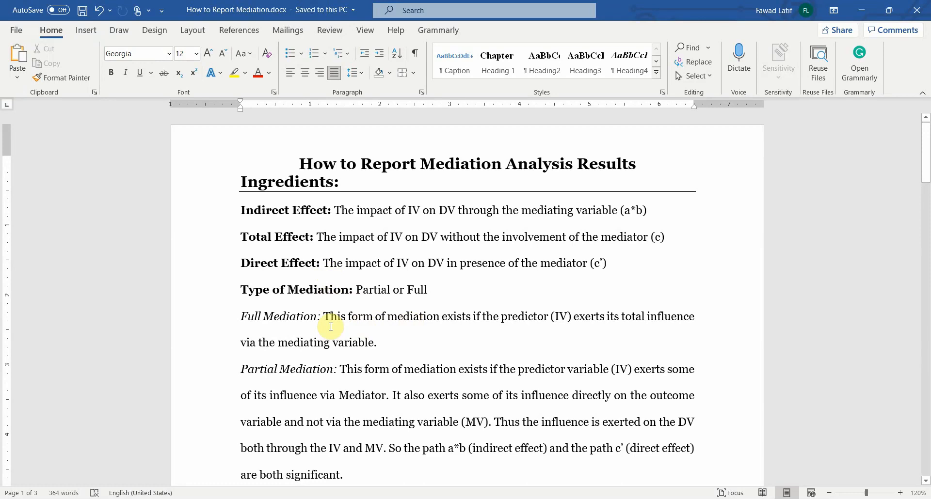
Scroll to page 2's Hypotheses section and review hypotheses H10 through H13.
scroll(down, 3)
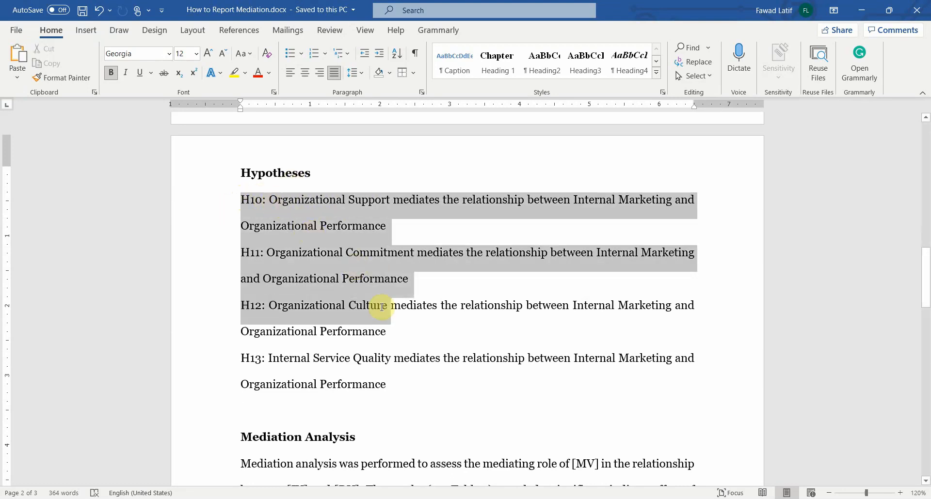
drag(380, 305, 442, 358)
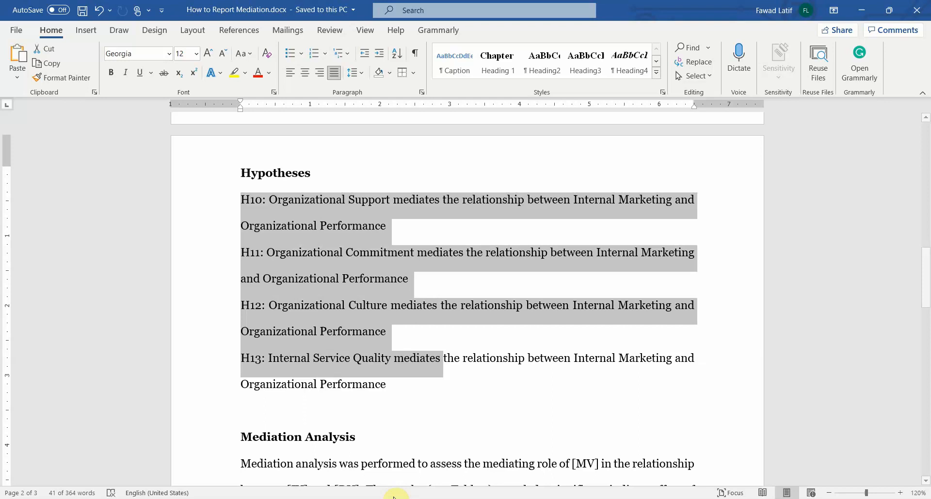
click(385, 225)
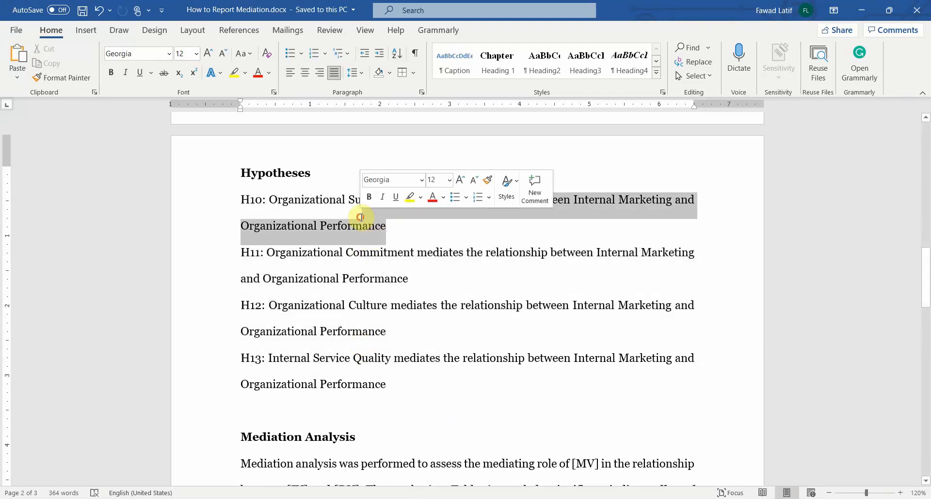
click(403, 260)
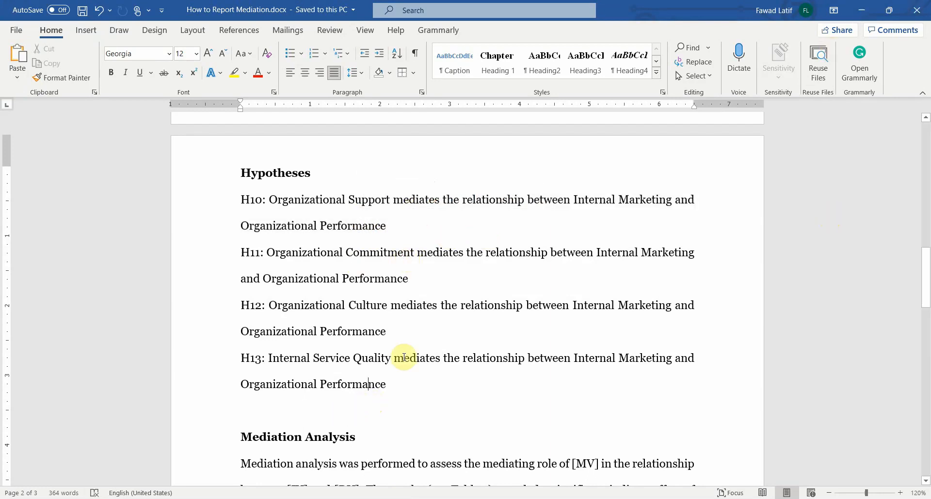
Read H13 and the Mediation Analysis paragraph, then return to SmartPLS's bootstrapping model.
scroll(down, 3)
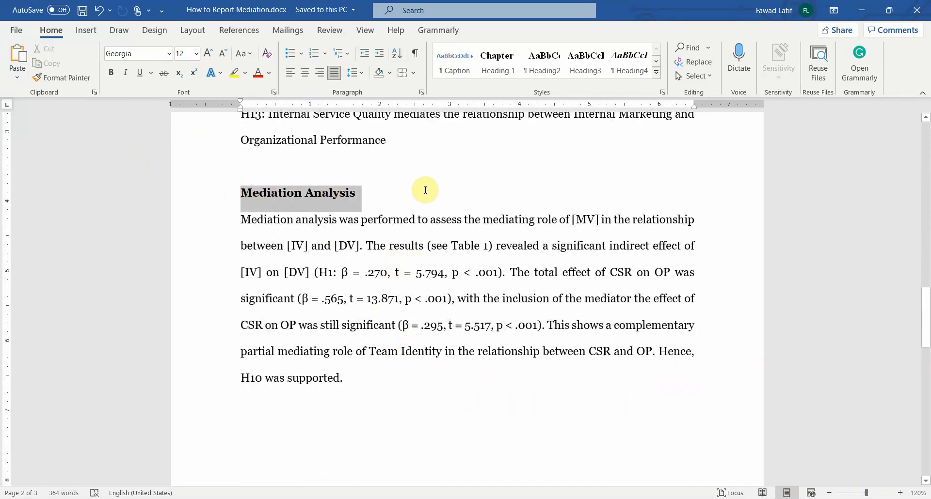
click(307, 219)
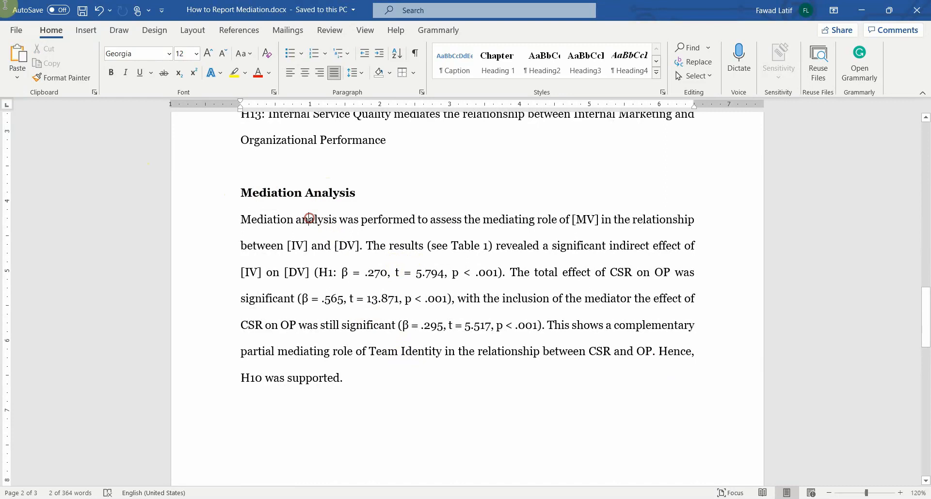
double_click(312, 219)
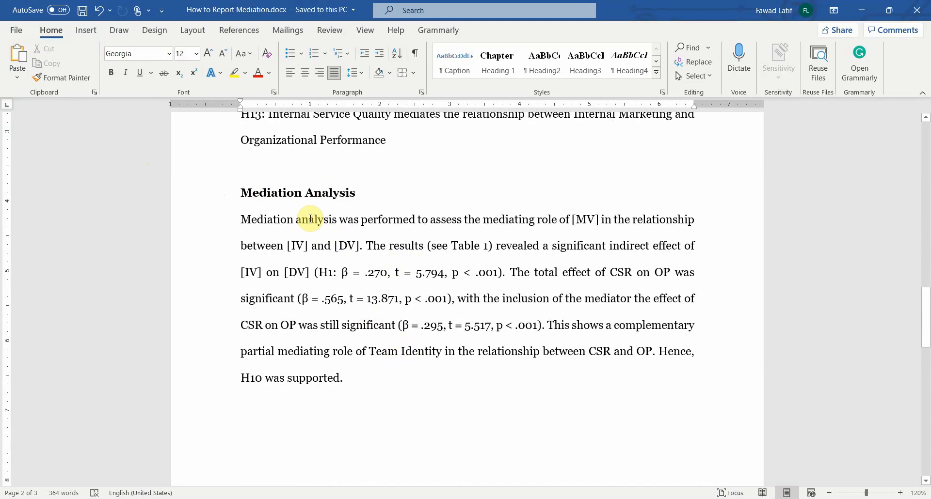
mouse_move(401, 263)
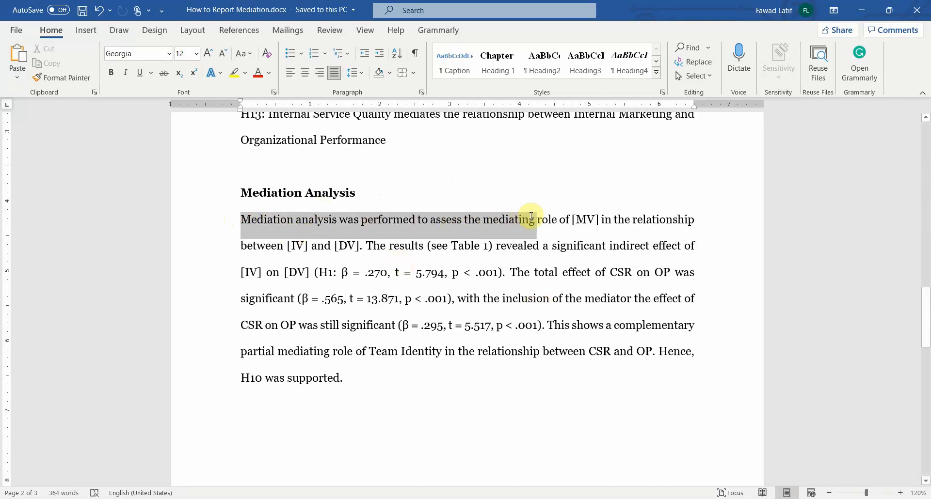
scroll(up, 3)
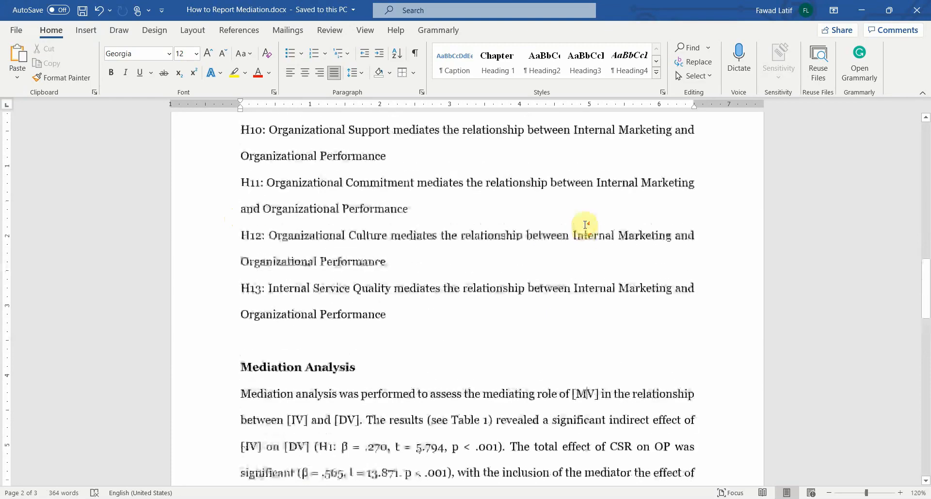
scroll(up, 3)
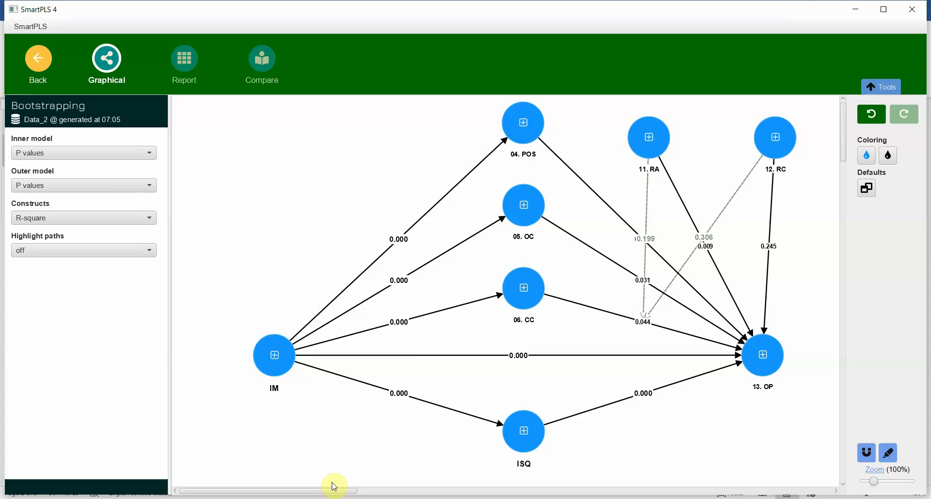
View the Specific indirect effects report, where IM -> ISQ -> 13. OP is 0.166.
click(183, 63)
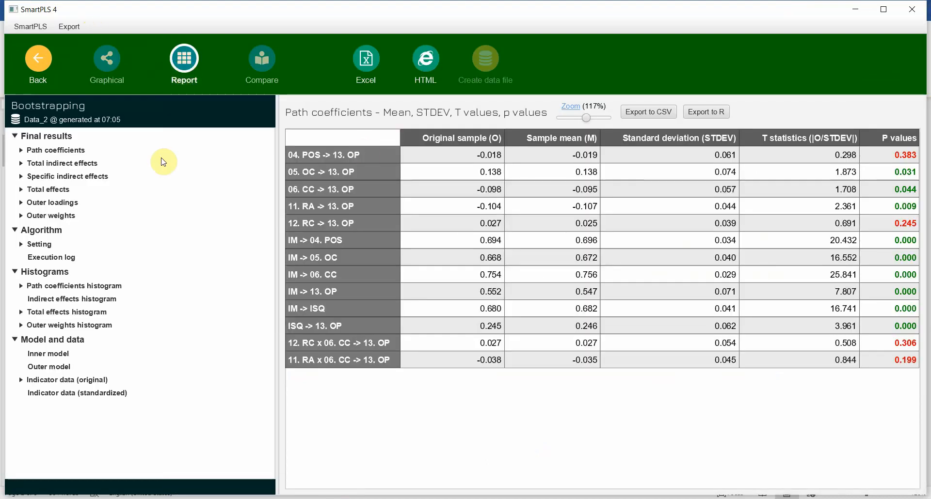
mouse_move(76, 181)
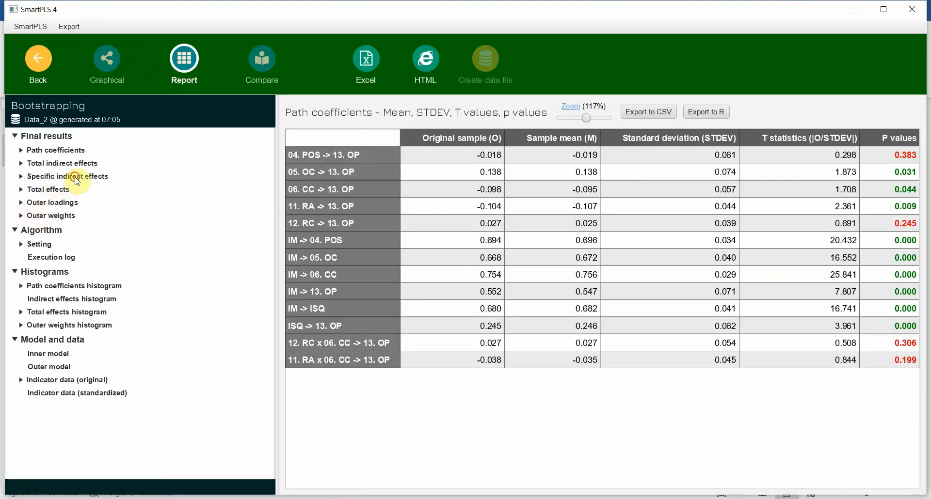
click(68, 176)
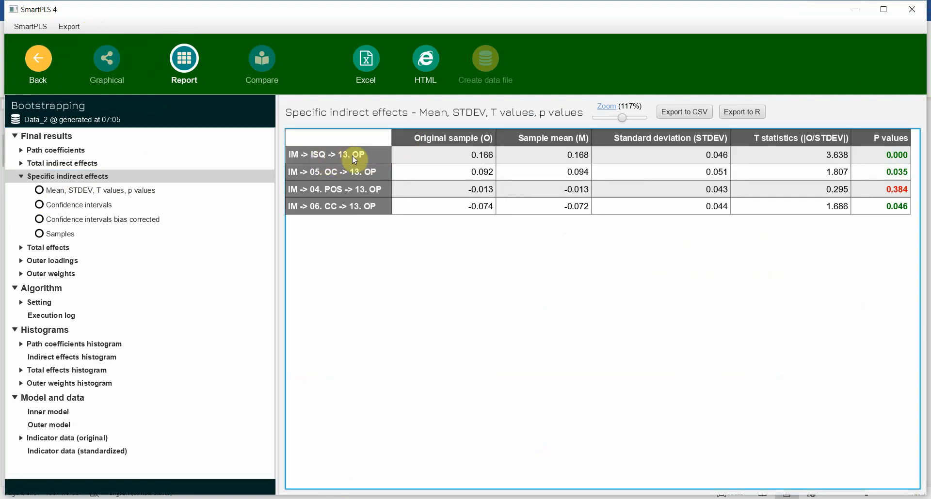
mouse_move(413, 245)
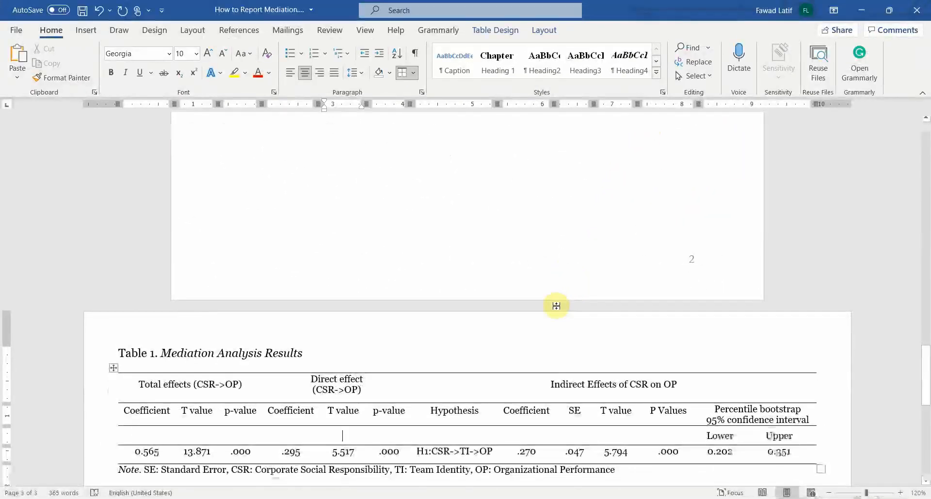
scroll(up, 3)
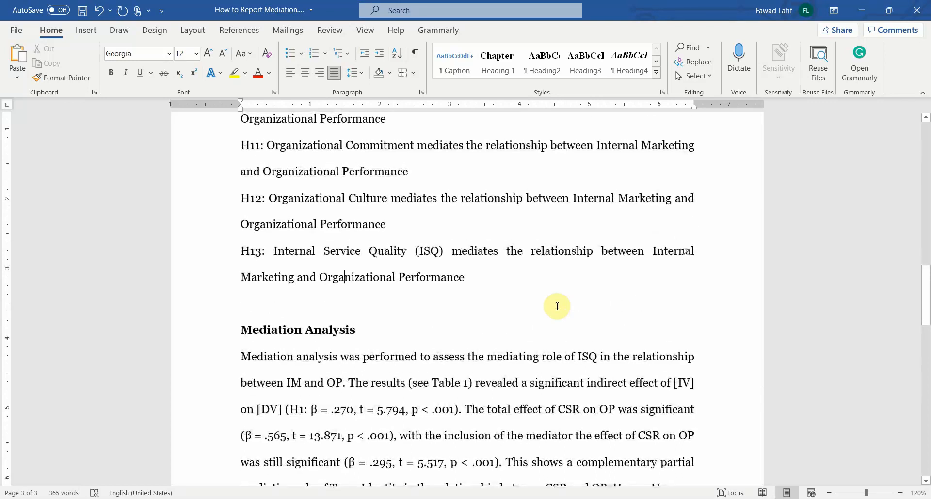
scroll(down, 3)
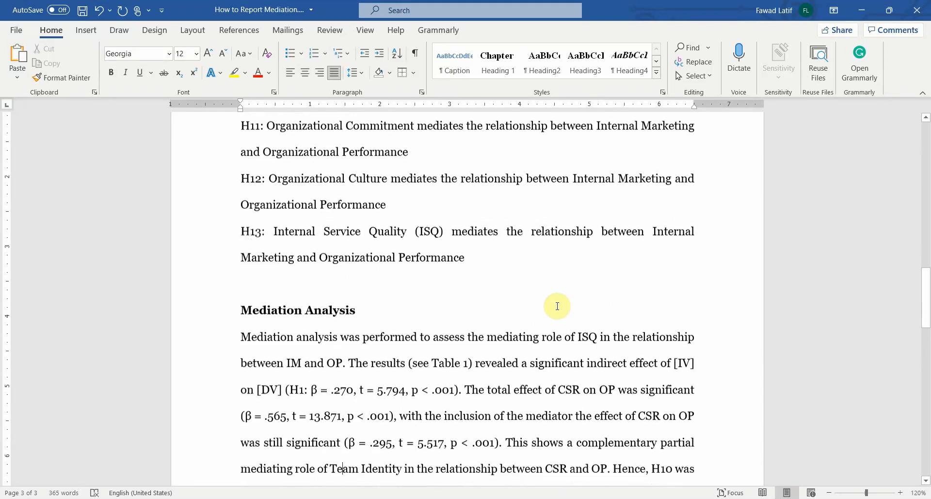
scroll(down, 3)
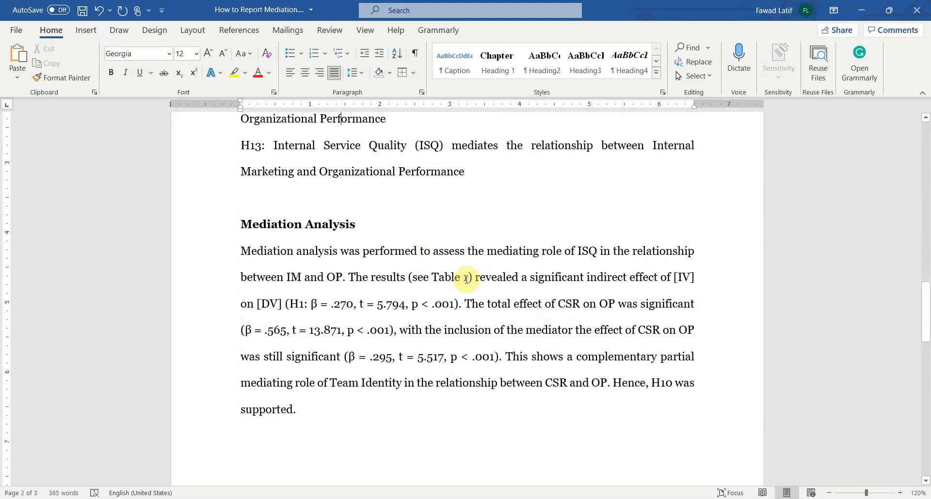
scroll(down, 3)
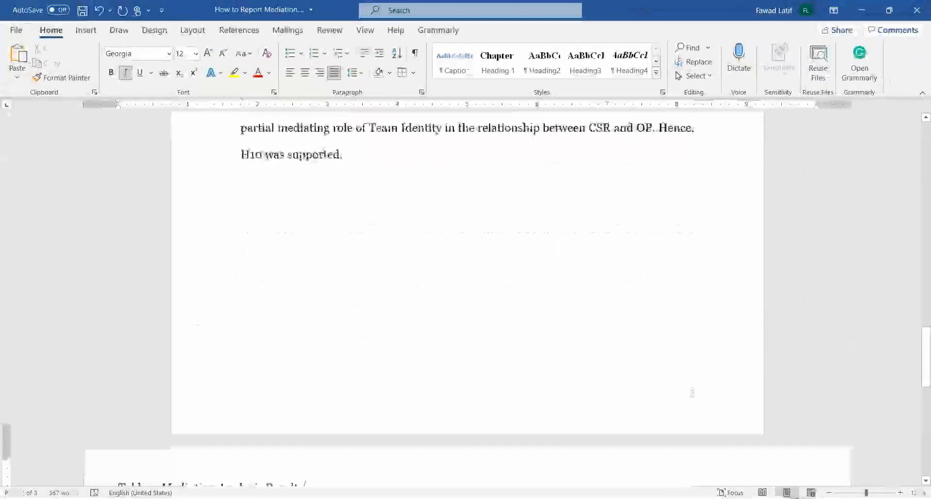
Enter H13's indirect effect (t = 3.638) and IM's total effect (β = .724, t = 19.363).
scroll(up, 3)
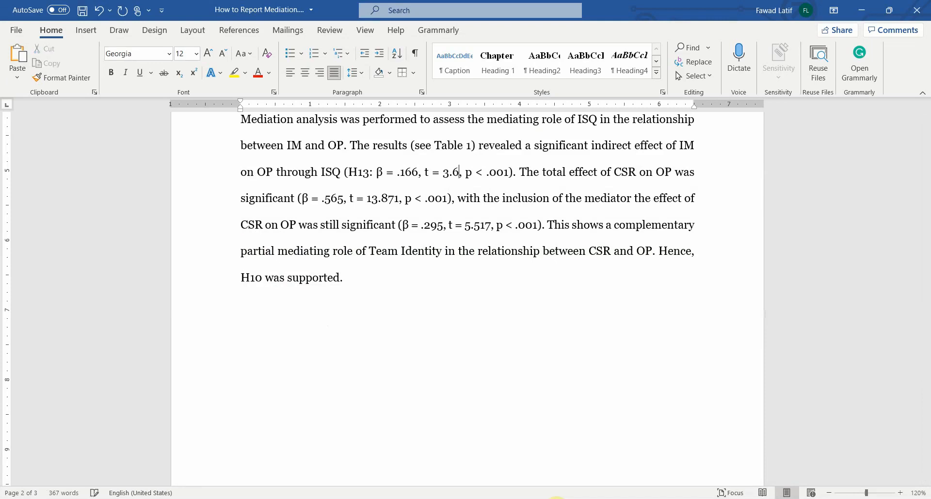
text(38)
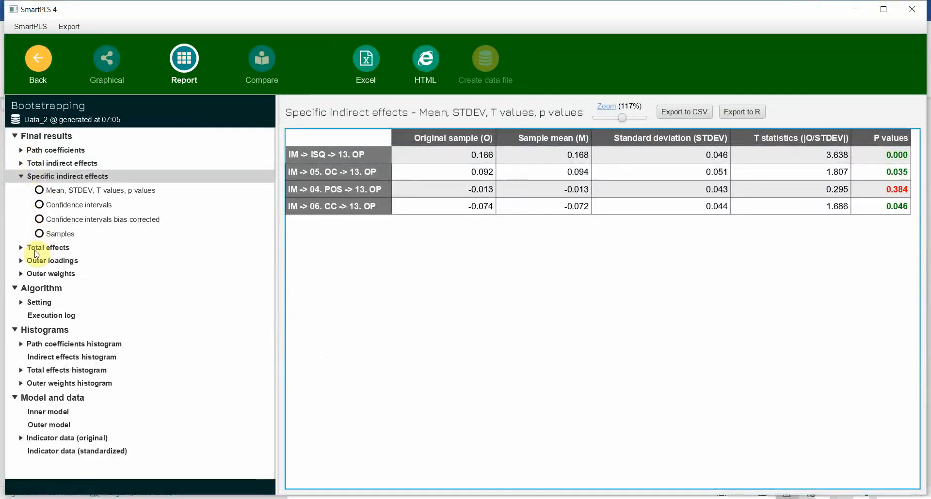
click(48, 247)
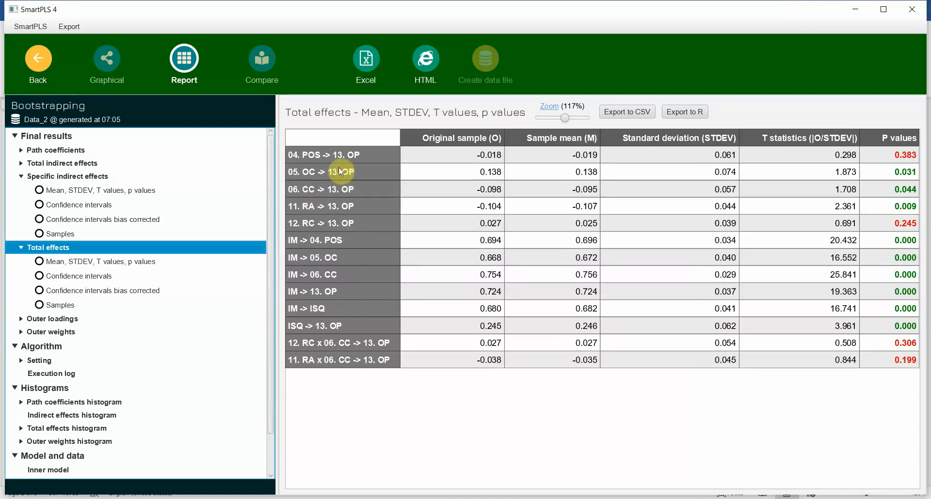
mouse_move(328, 292)
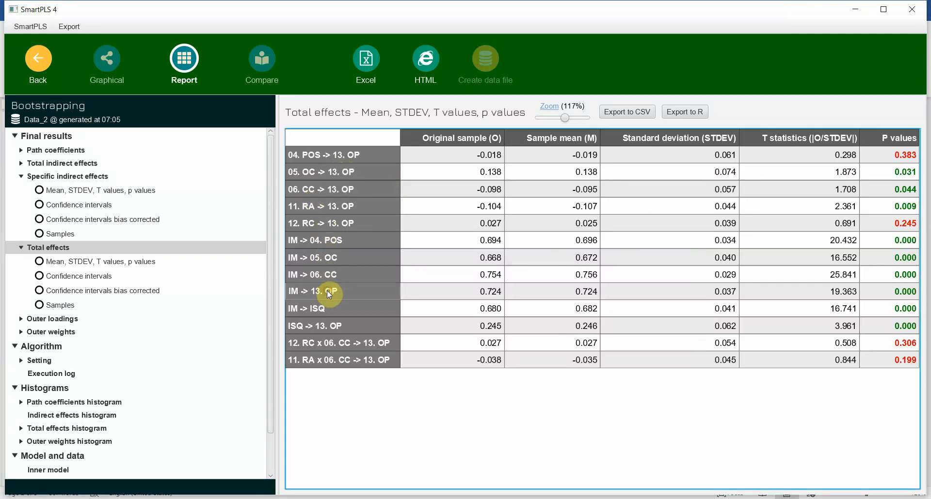
mouse_move(520, 432)
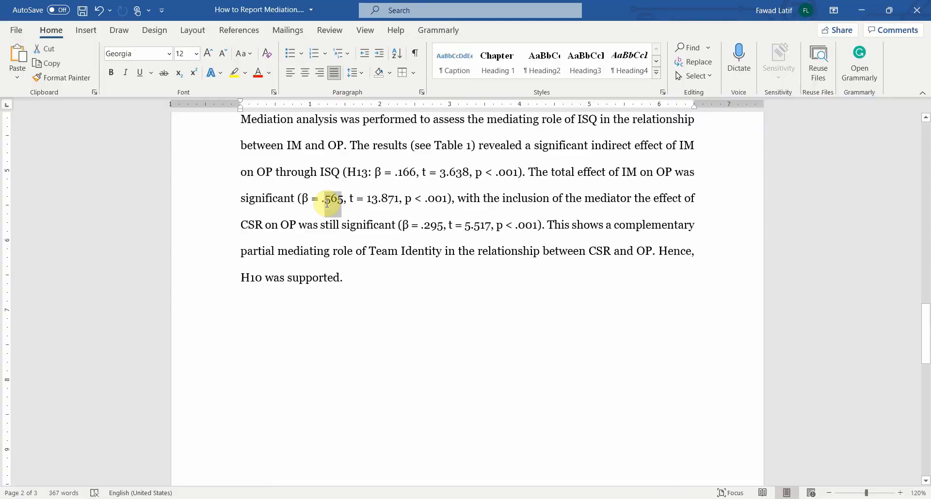
text(.724)
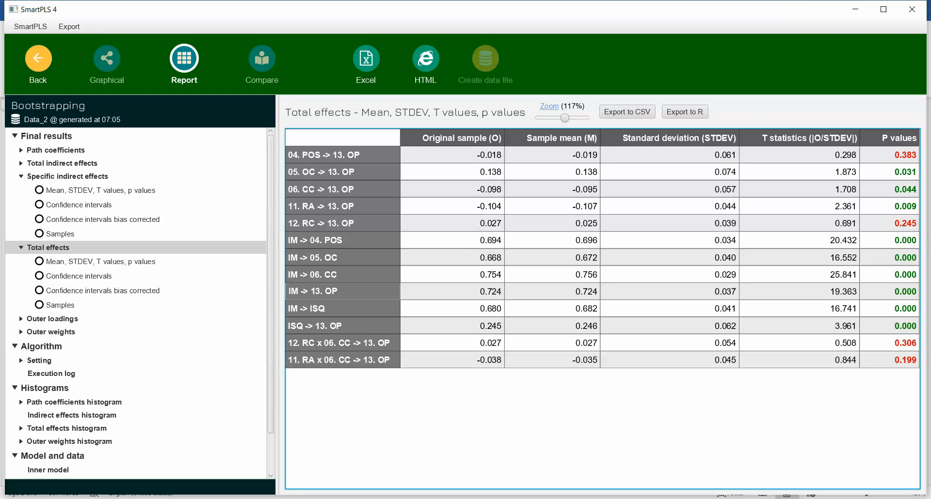
mouse_move(372, 315)
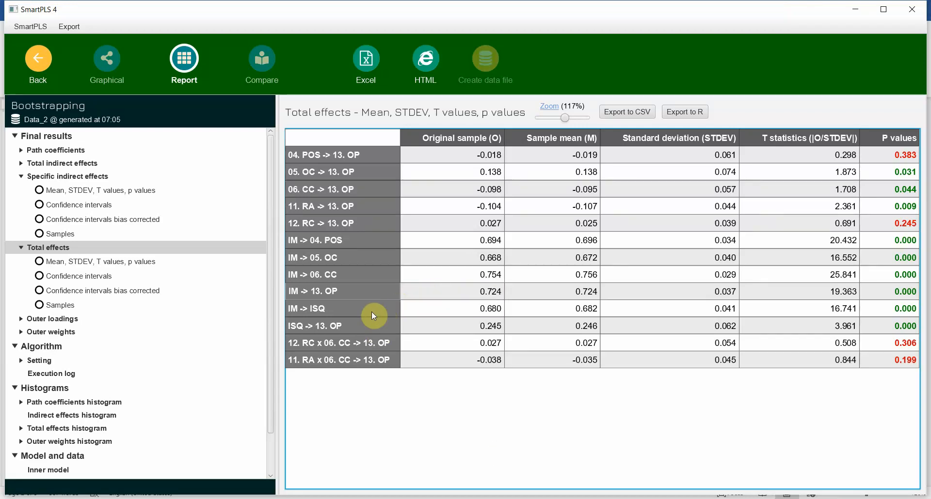
mouse_move(357, 291)
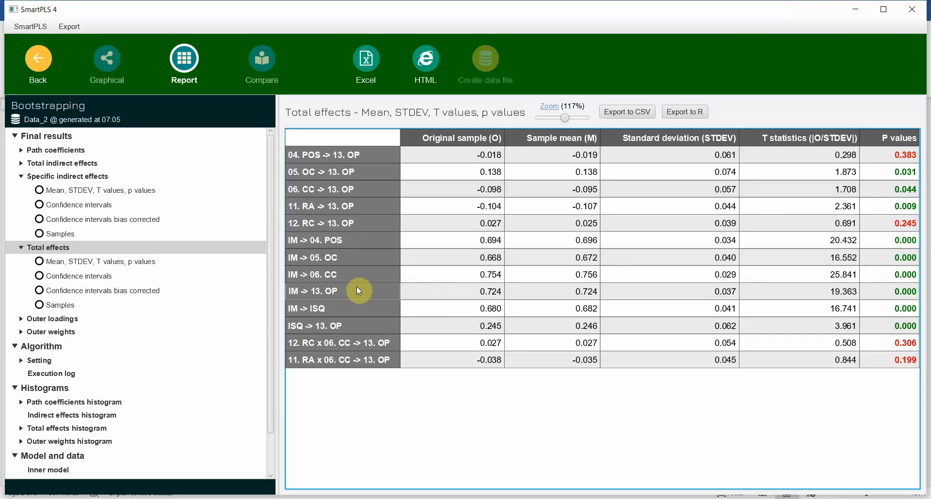
mouse_move(828, 300)
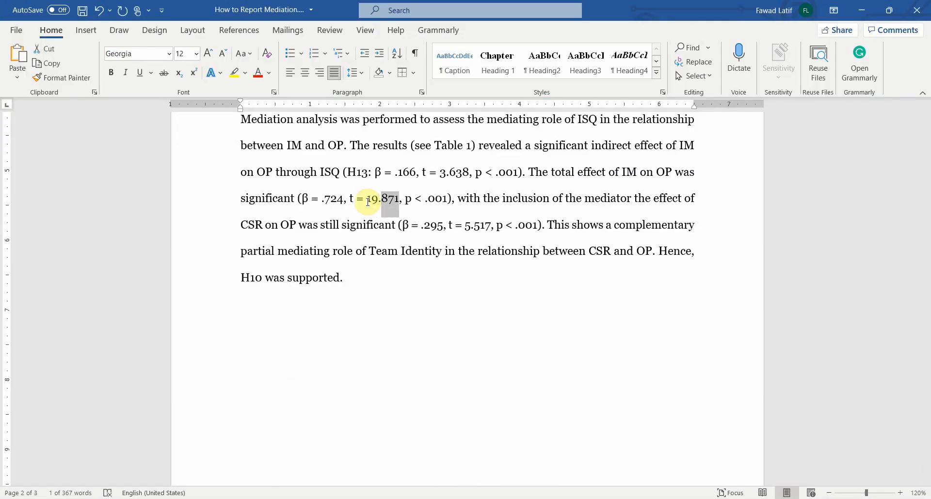
text(9.363)
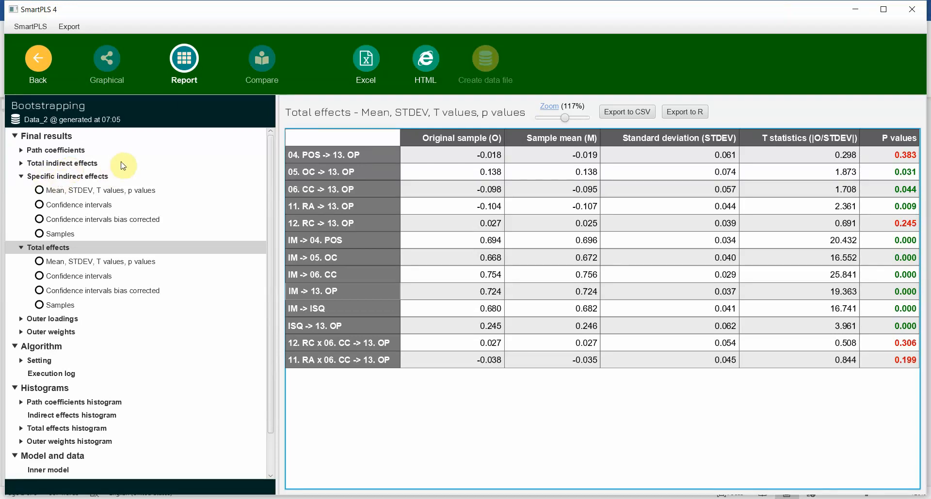
Open the Path coefficients report to read IM -> 13. OP at 0.552, t 7.807.
click(106, 63)
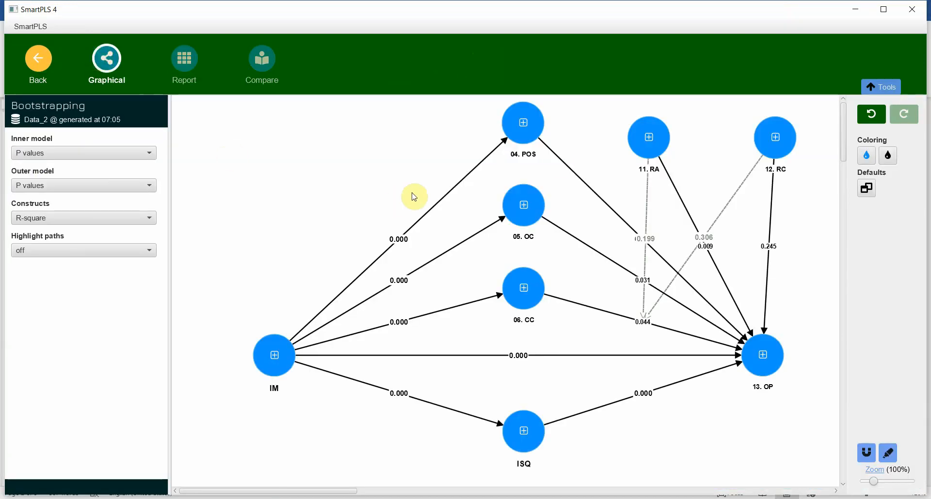
mouse_move(119, 50)
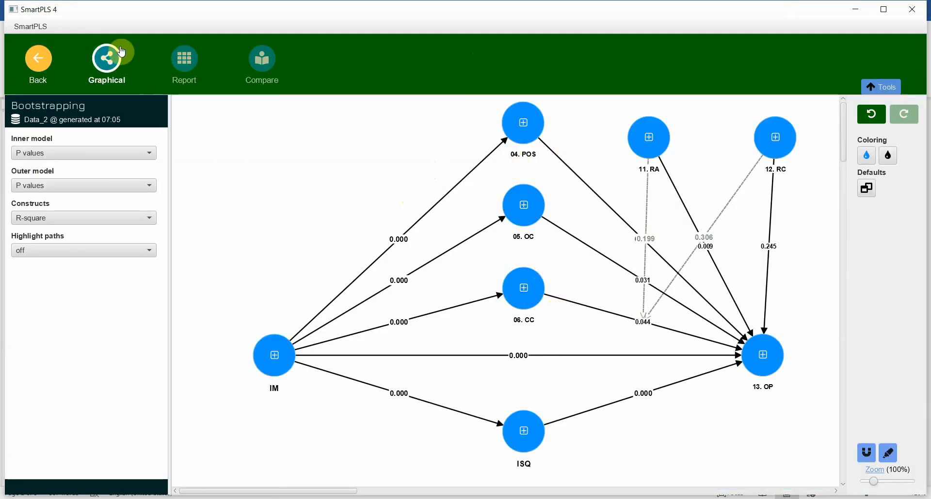
click(183, 64)
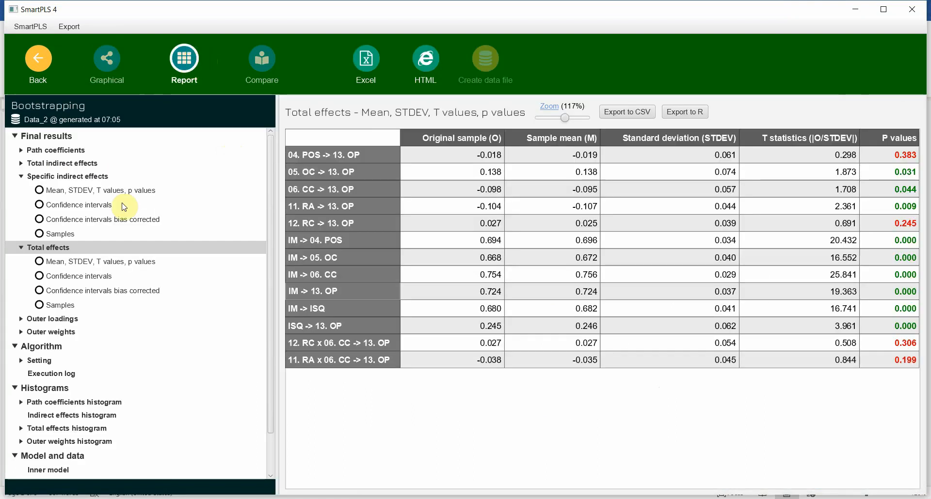
click(55, 150)
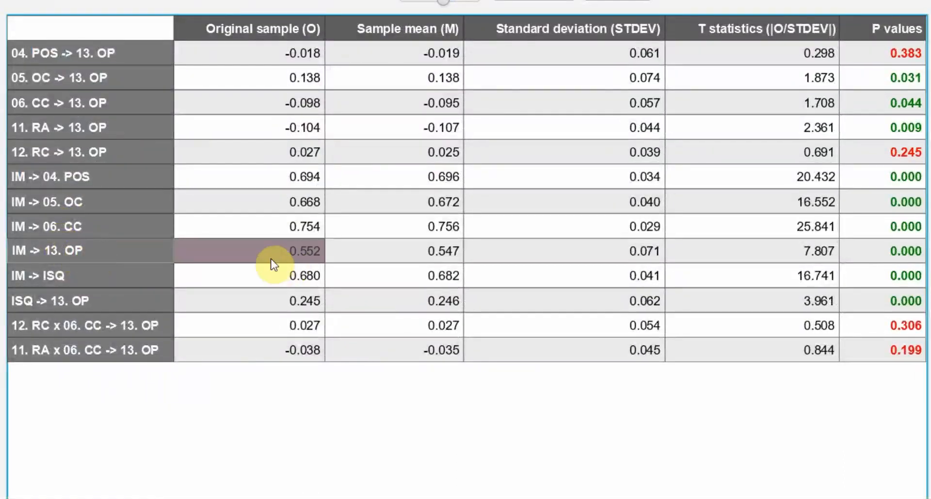
mouse_move(300, 260)
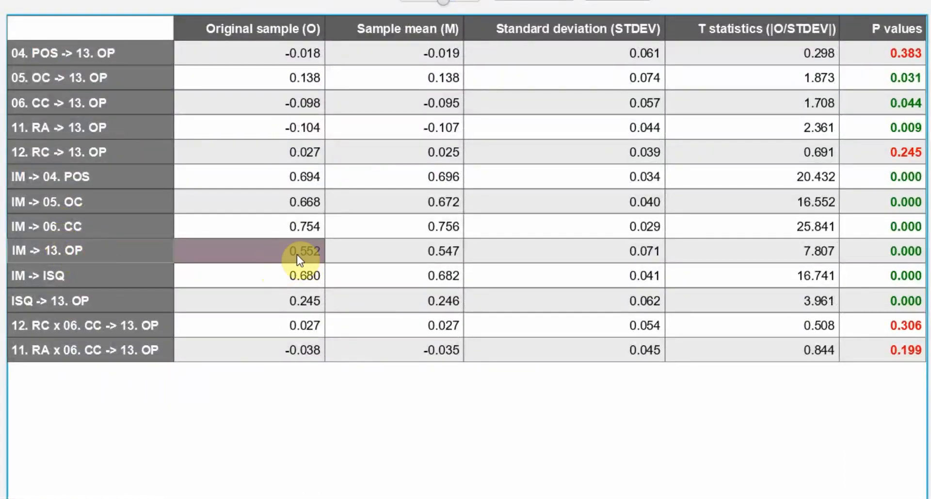
mouse_move(306, 260)
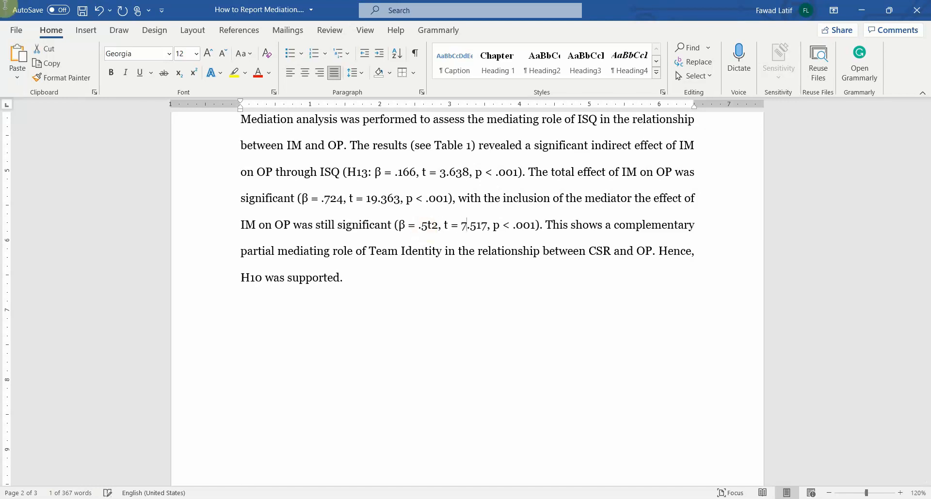
Enter direct-effect t = 7.807, rename the mediator to ISQ, and change H10 to H13.
text(7.80)
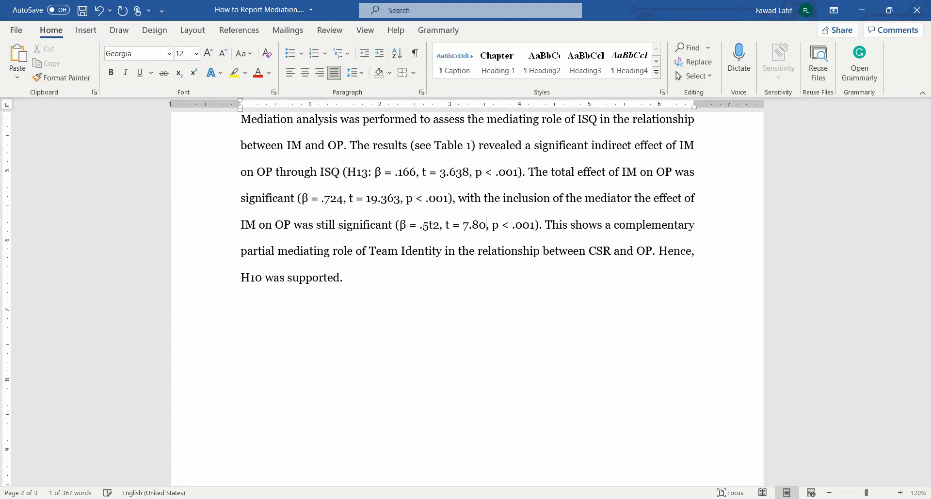
text(7)
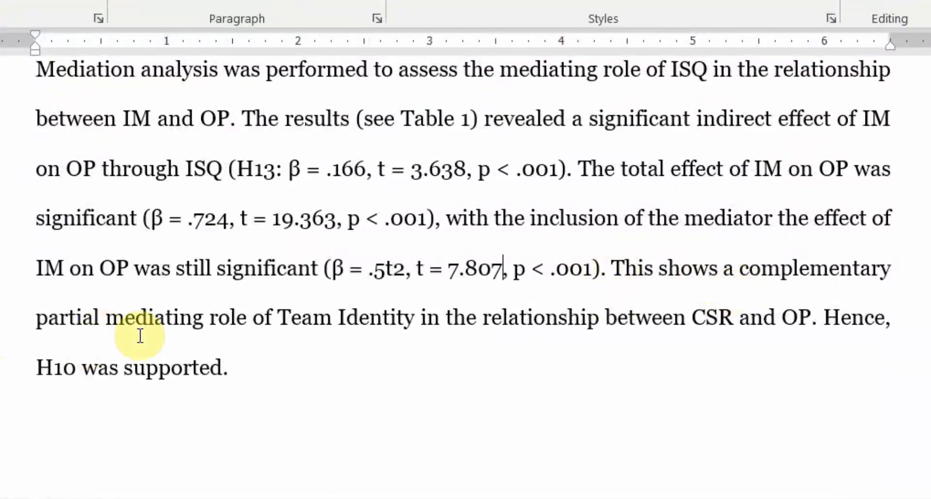
mouse_move(285, 318)
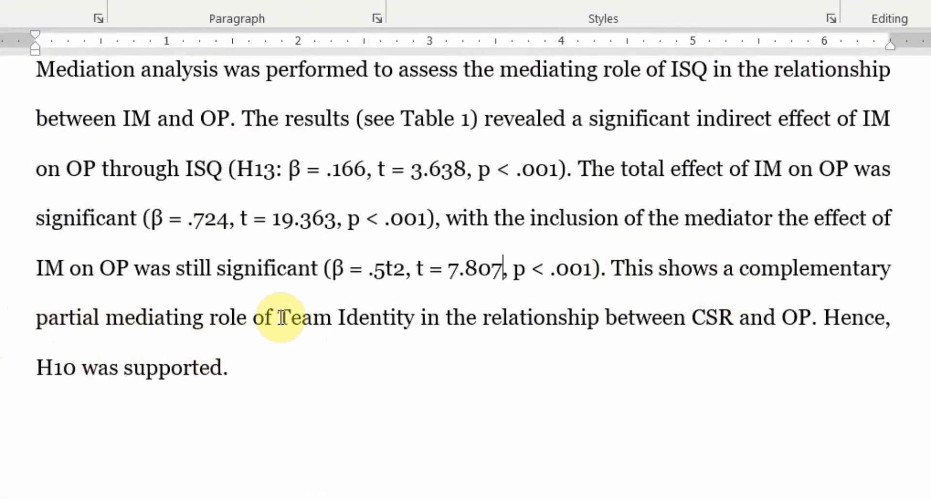
text(ISW)
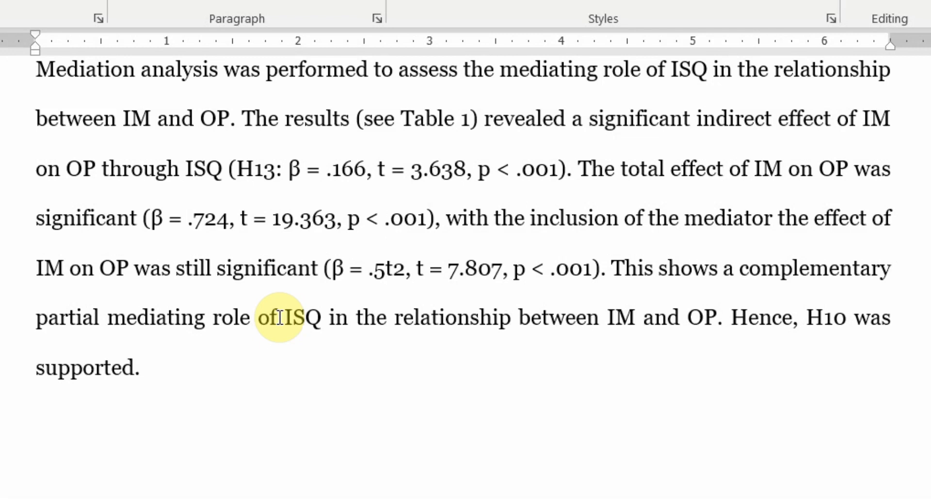
mouse_move(484, 279)
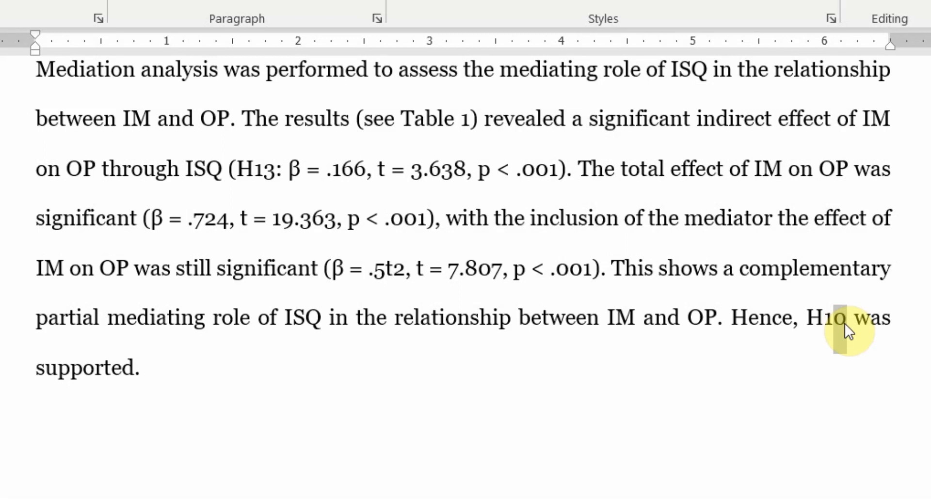
text(3)
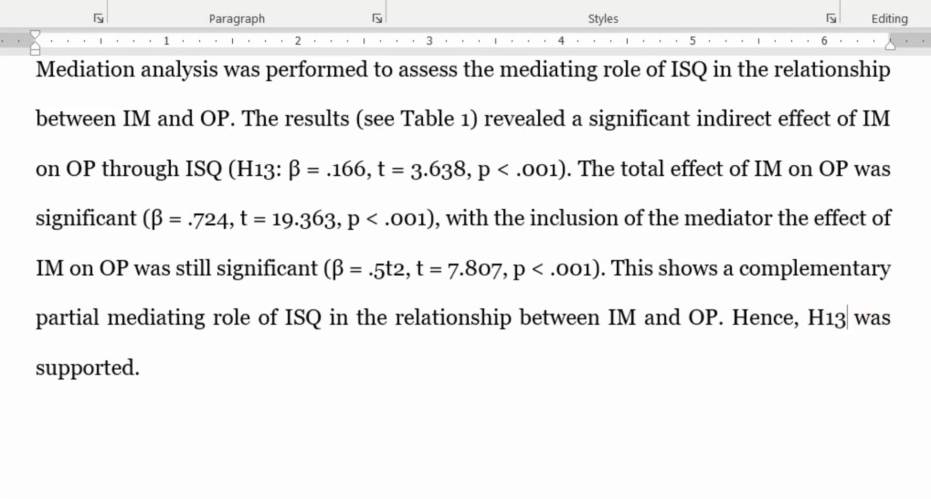
mouse_move(846, 323)
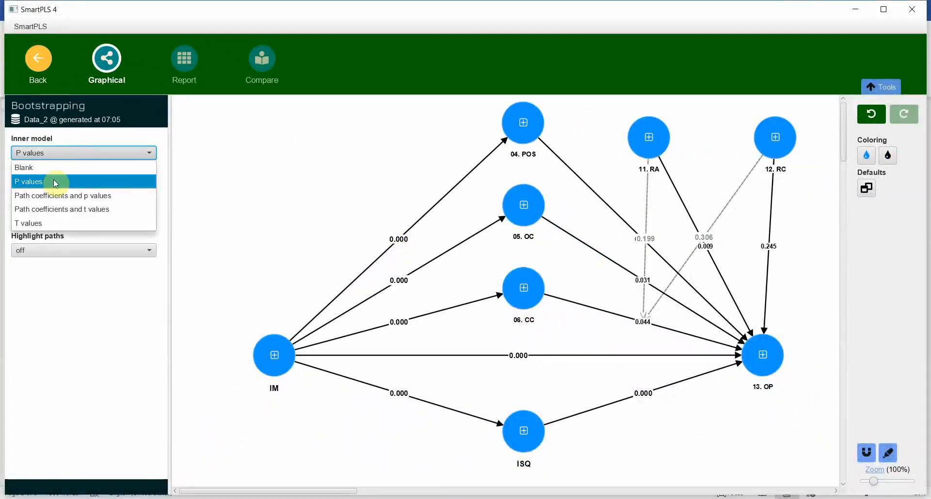
Set the inner model to show path coefficients and p values, e.g. IM→ISQ 0.680 (0.000).
click(63, 195)
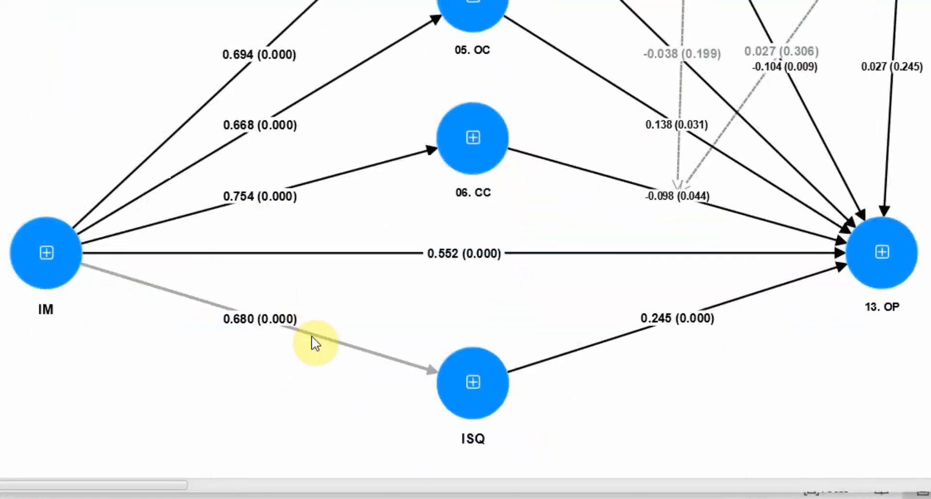
click(260, 319)
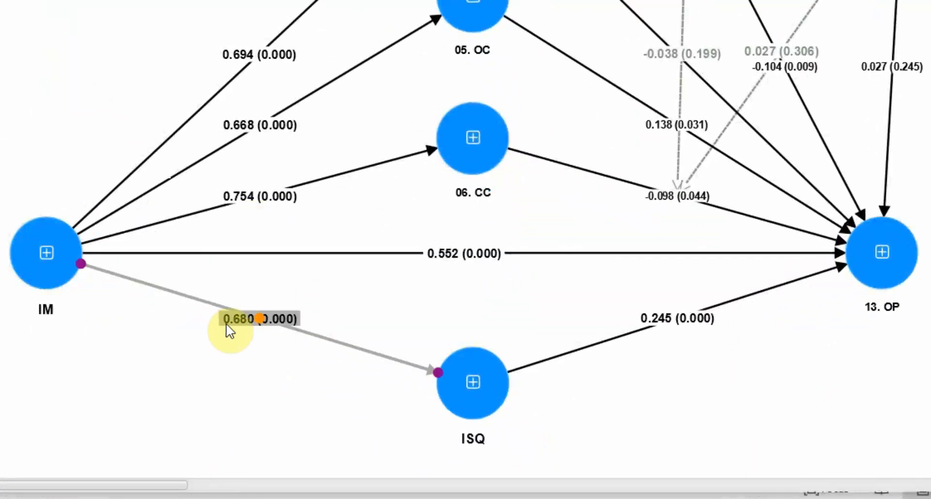
mouse_move(567, 360)
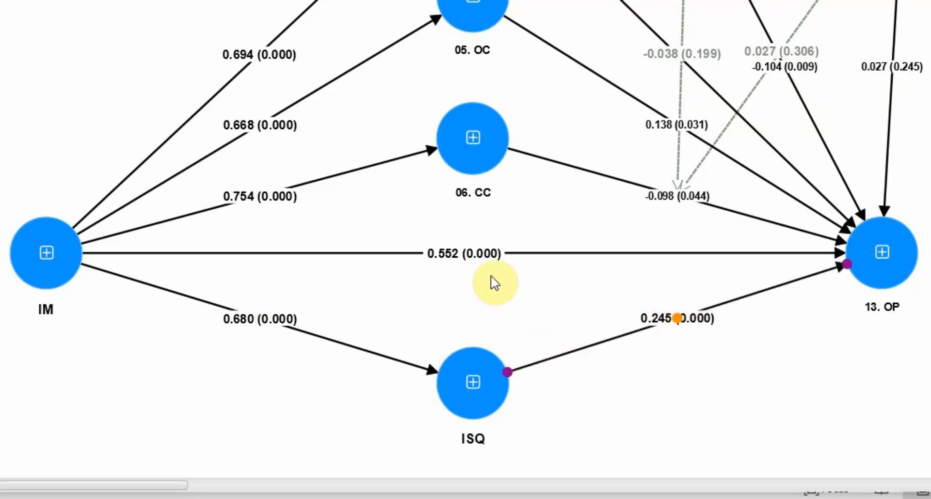
mouse_move(370, 285)
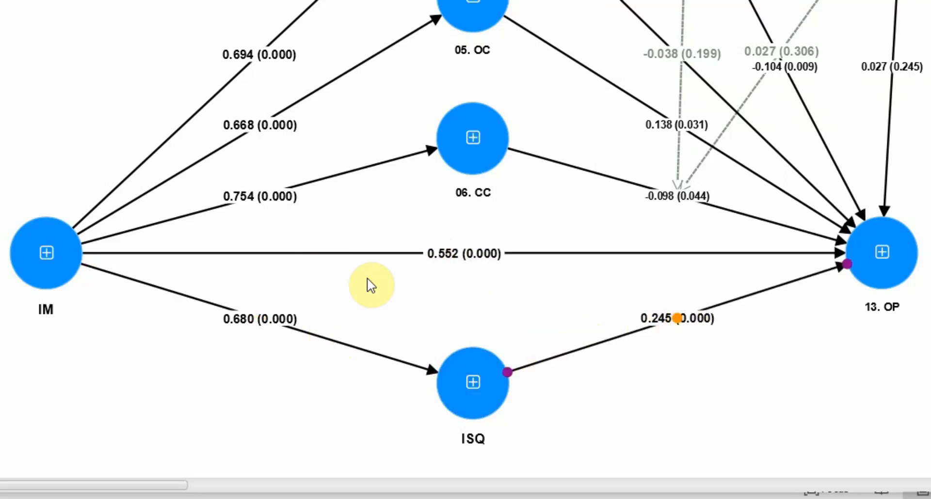
mouse_move(448, 311)
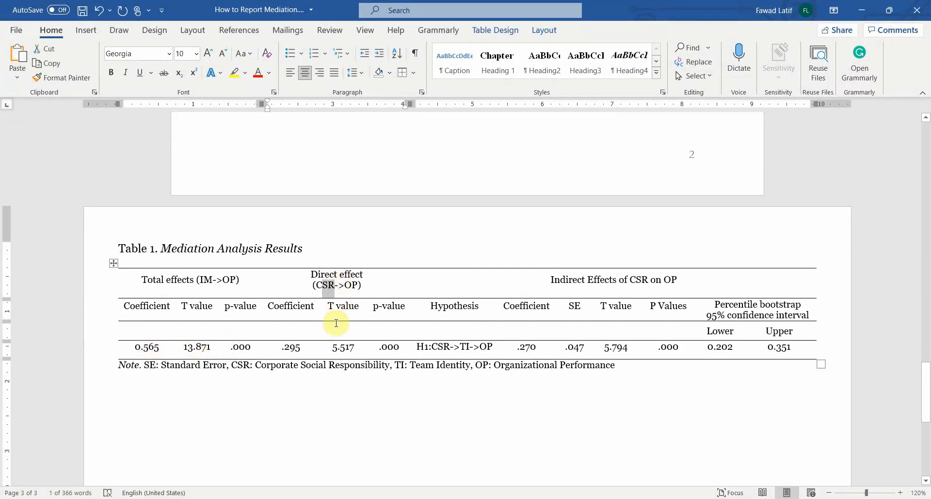
Change CSR to IM in Table 1's effect headings and start editing the Hypothesis cell.
text(IM)
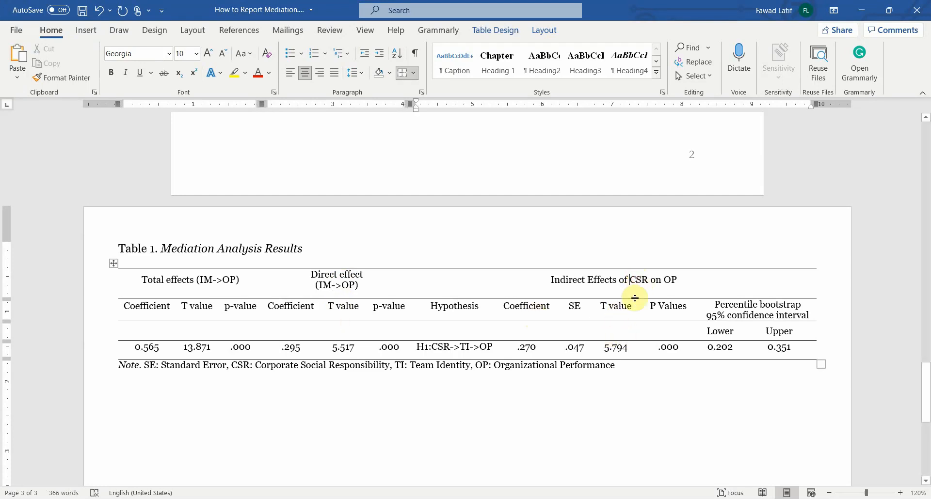
text(IM)
click(455, 347)
text(SQ)
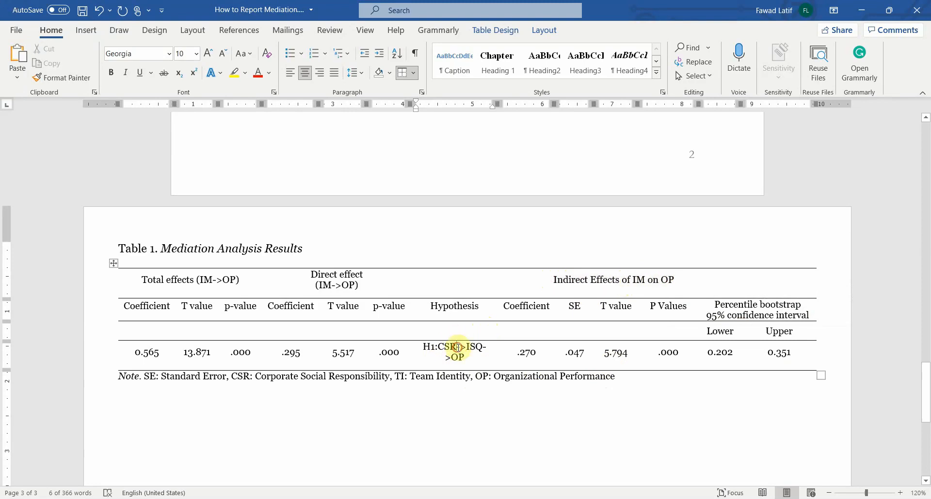
click(439, 406)
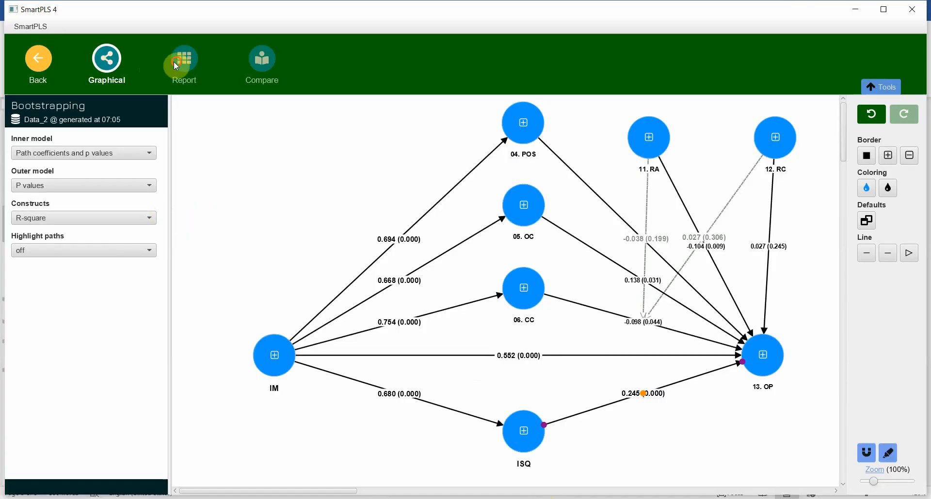
Show specific indirect effect confidence intervals, highlighting IM -> ISQ -> 13. OP (0.096–0.246).
click(185, 64)
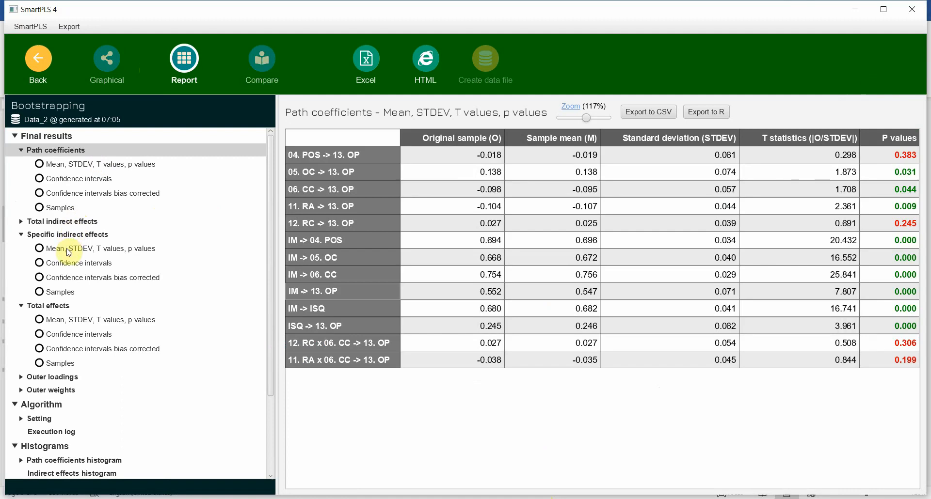
click(79, 264)
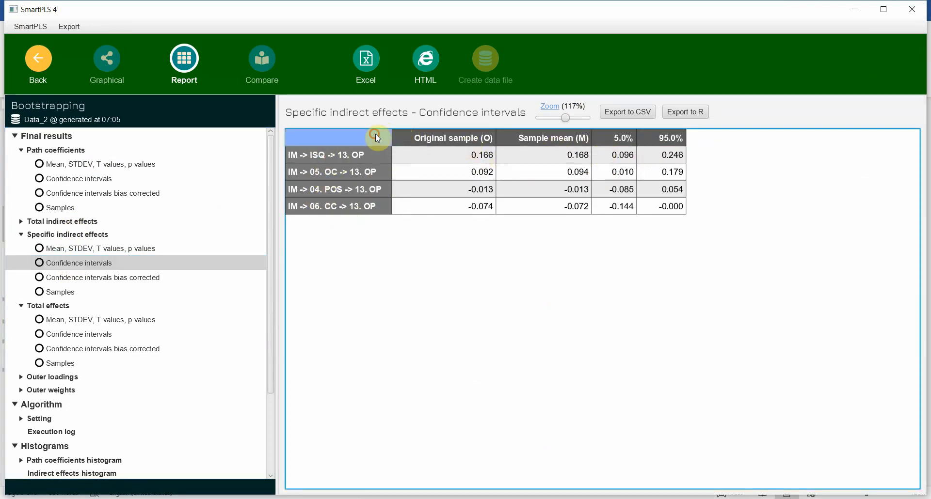
click(670, 155)
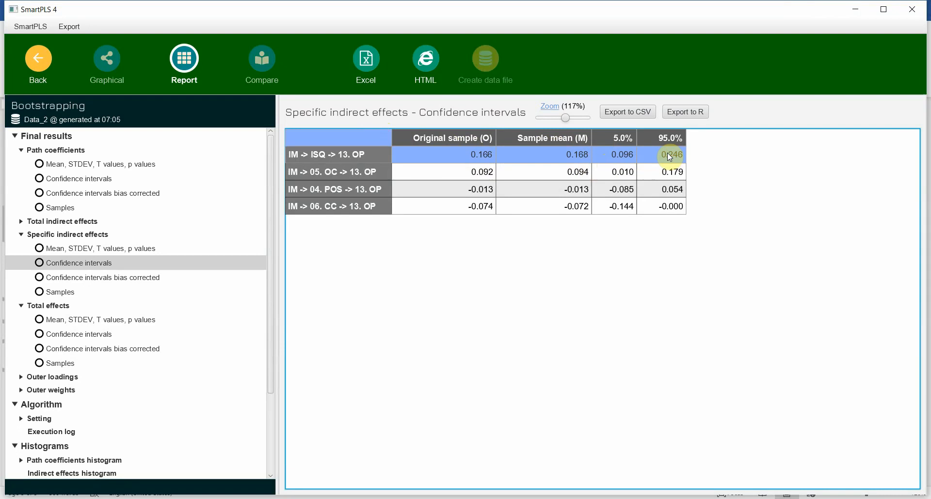
mouse_move(638, 160)
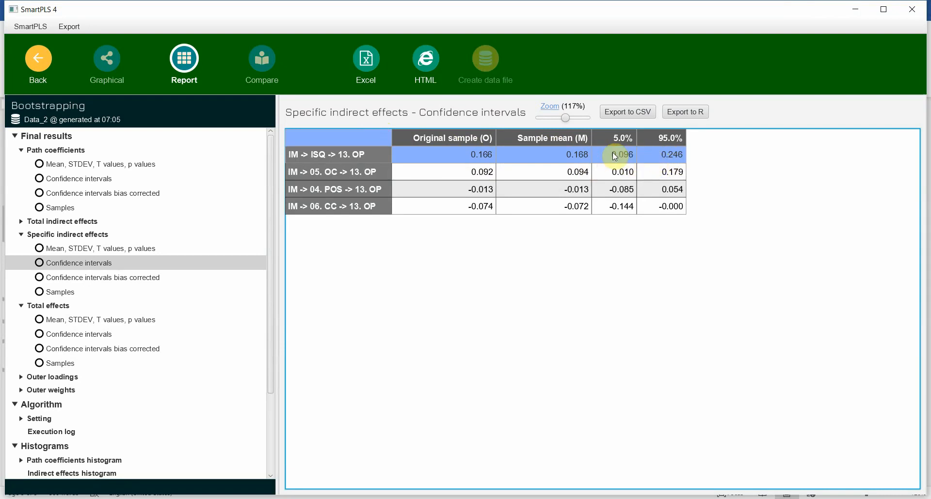
mouse_move(656, 156)
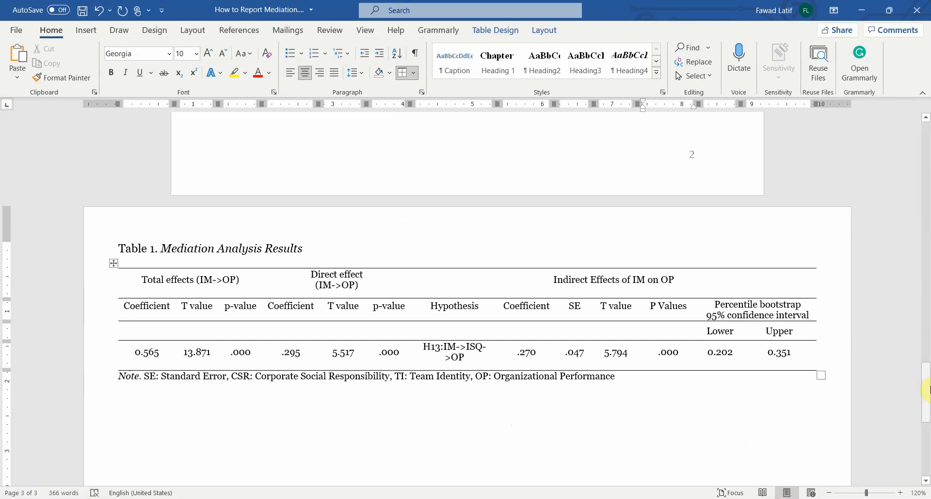
scroll(down, 3)
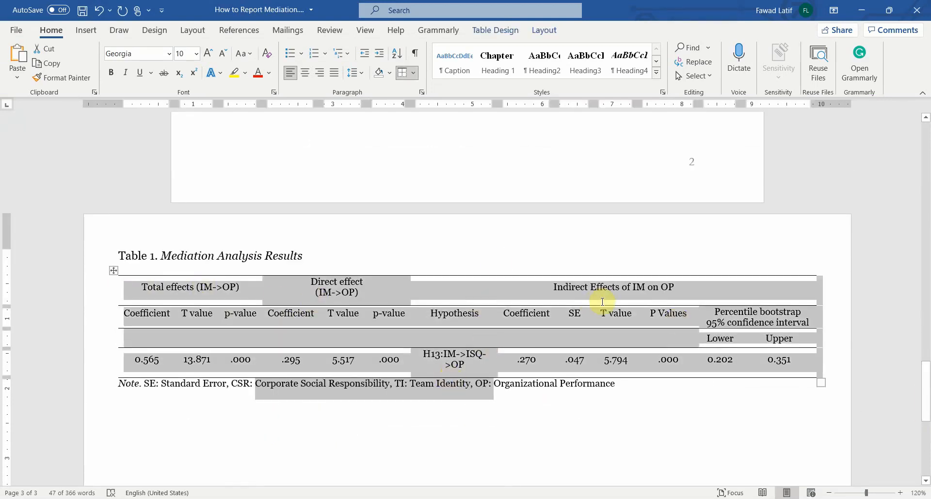
mouse_move(899, 369)
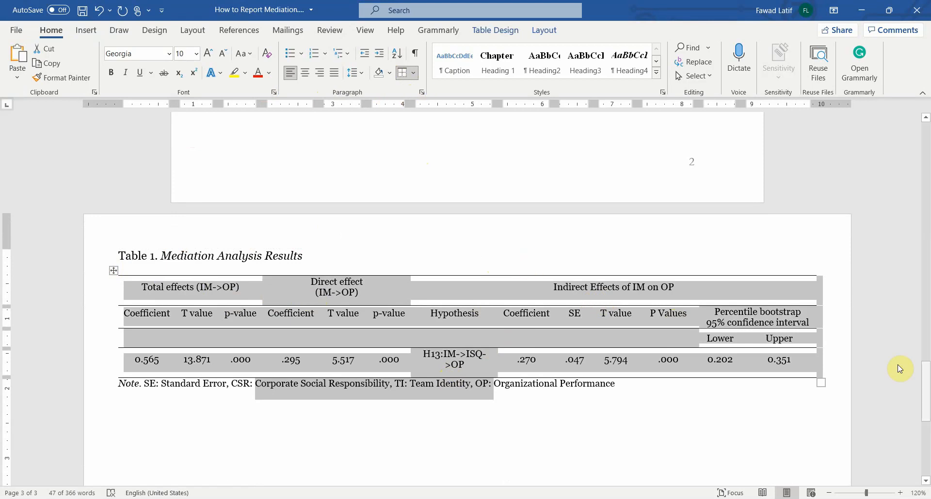
scroll(up, 3)
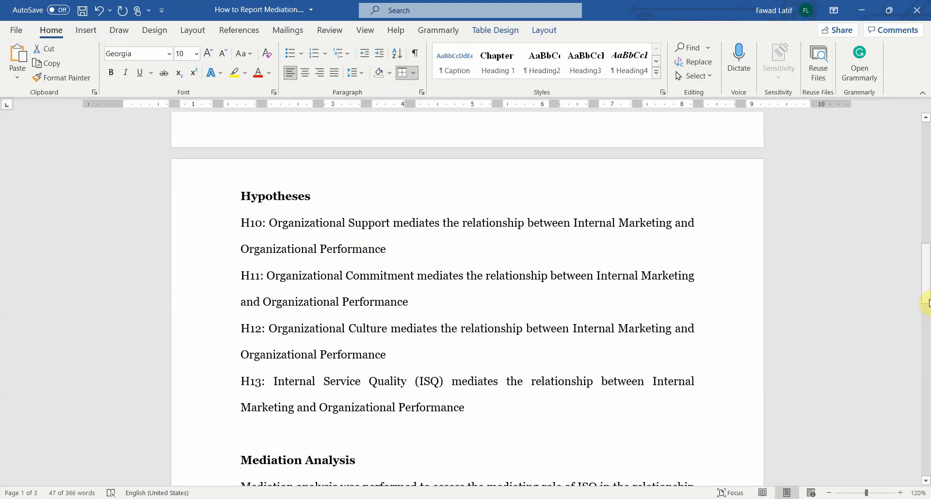
scroll(down, 3)
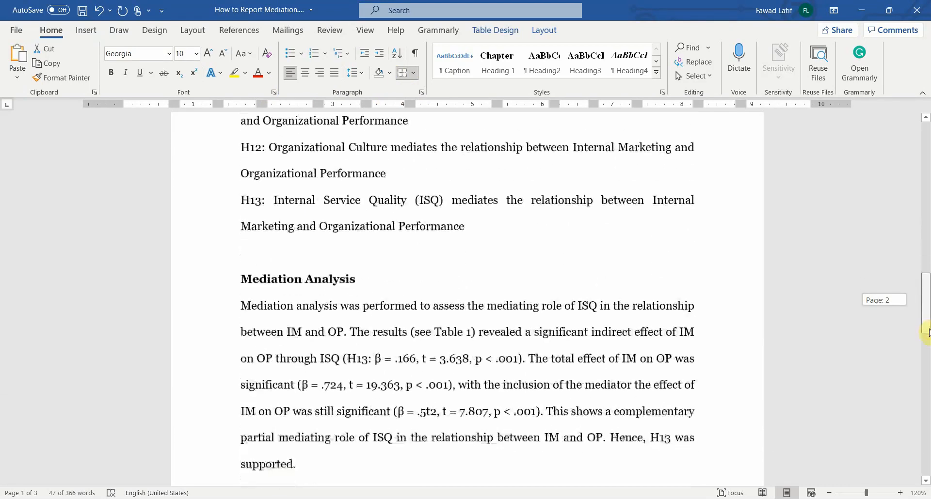